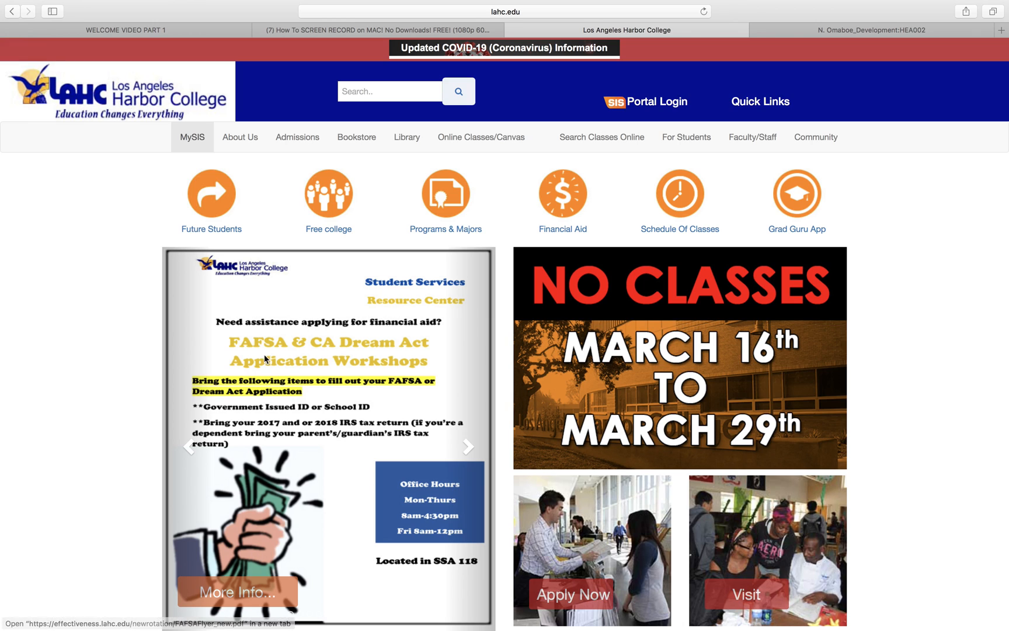
mouse_move(655, 101)
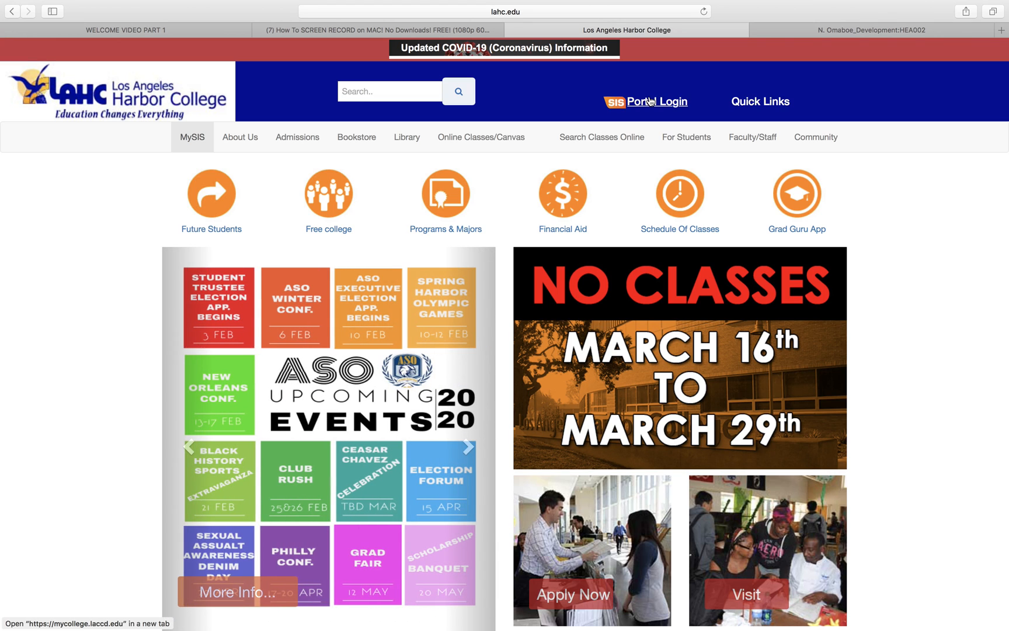
Use Portal Login on lahc.edu to reach the LACCD Faculty Homepage
left_click(644, 101)
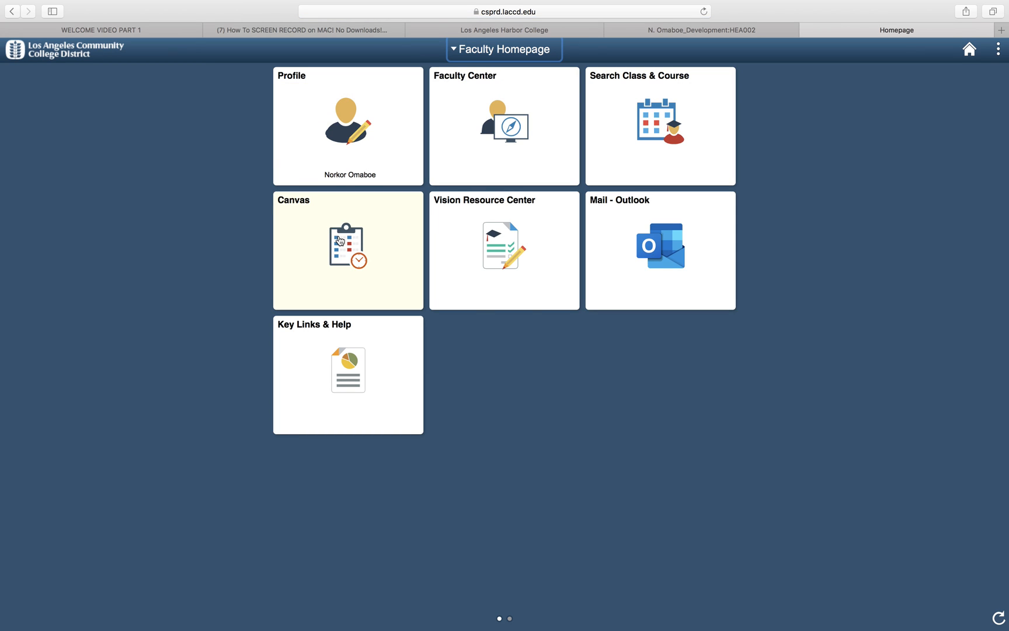
Open Canvas, enter the HEA002 development course, and go to its Settings page
left_click(348, 250)
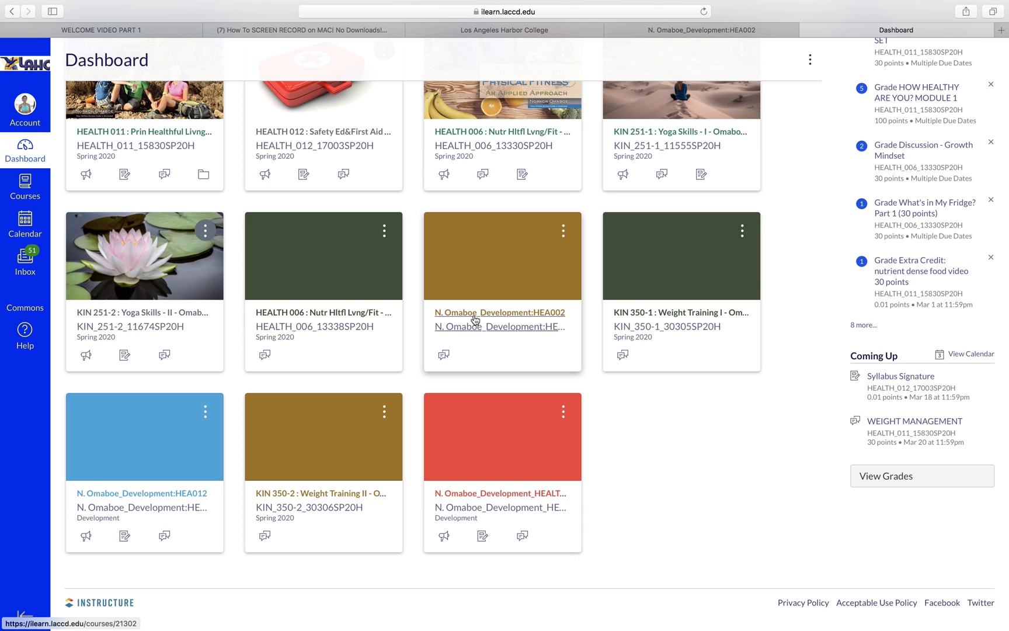
mouse_move(474, 320)
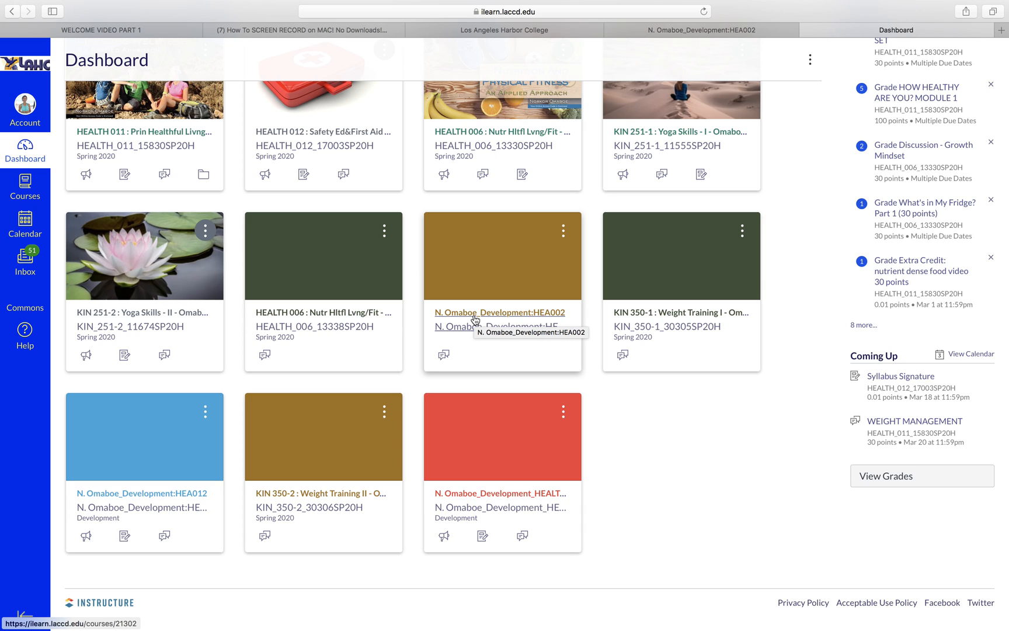
left_click(498, 312)
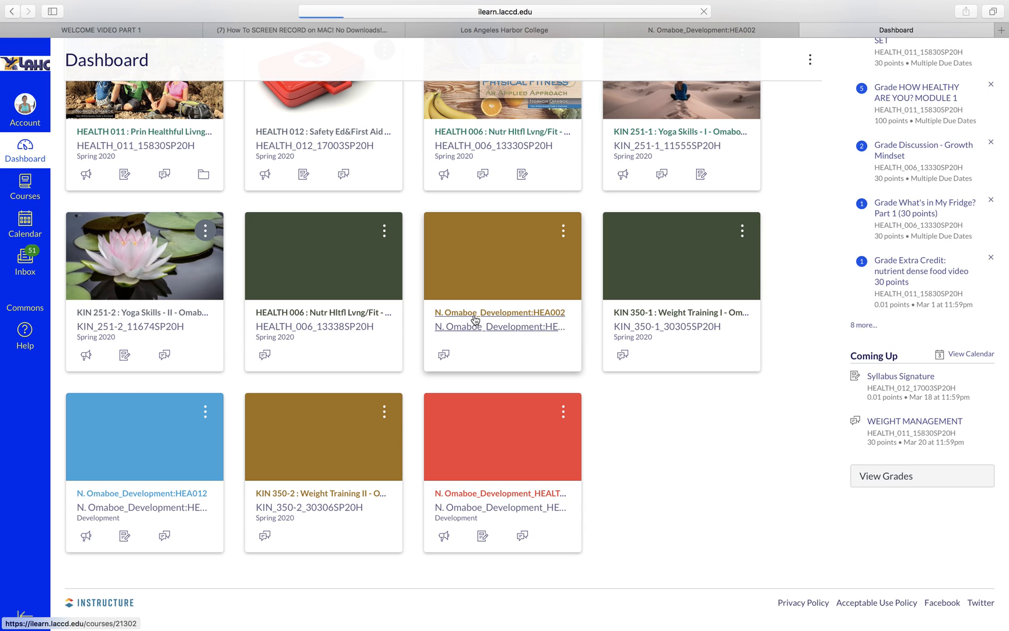
left_click(498, 312)
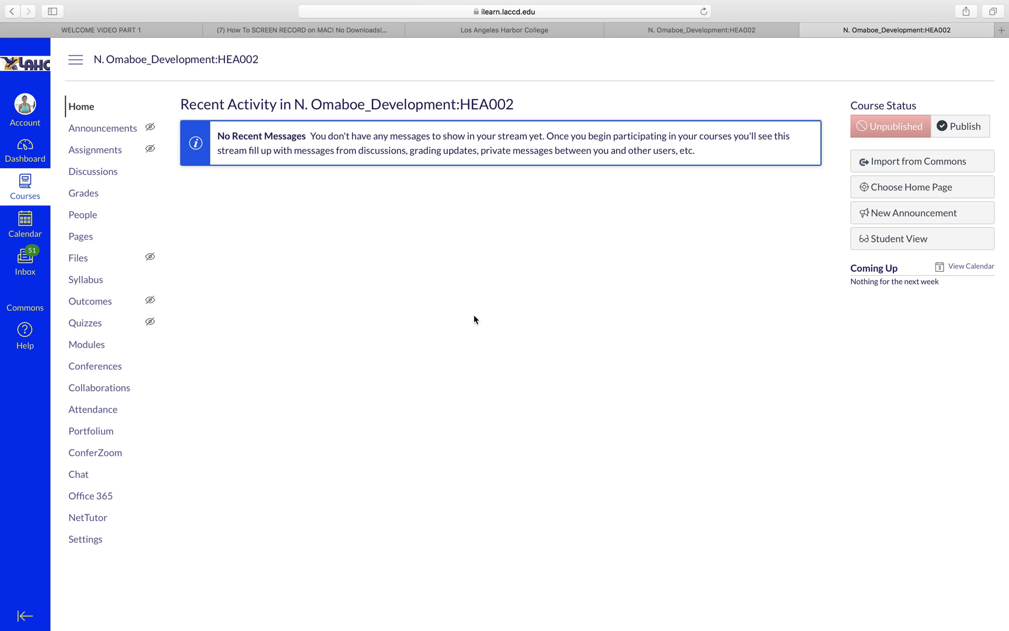
mouse_move(93, 171)
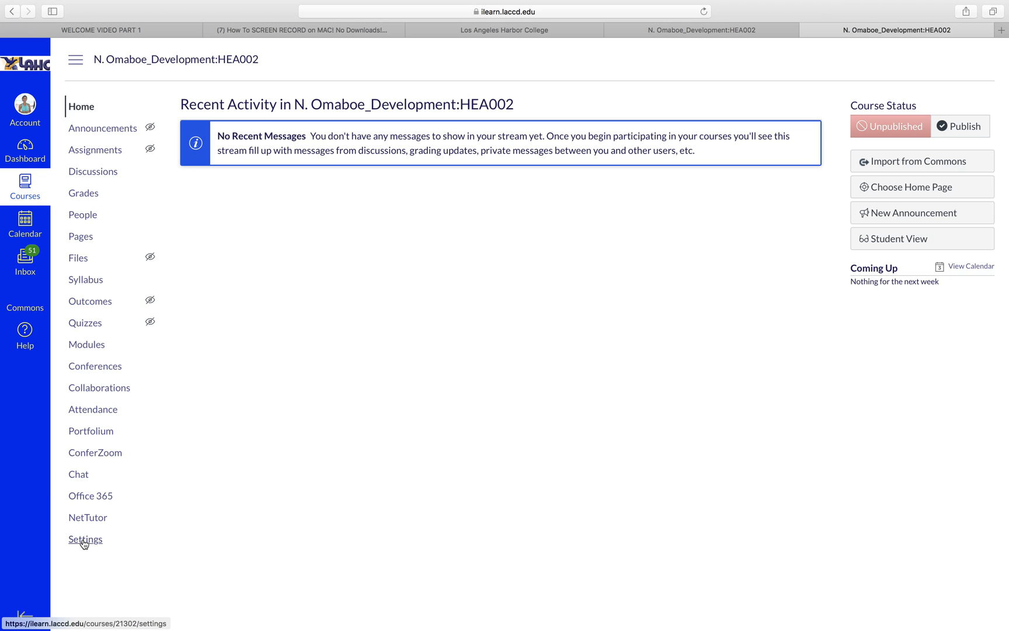
left_click(84, 538)
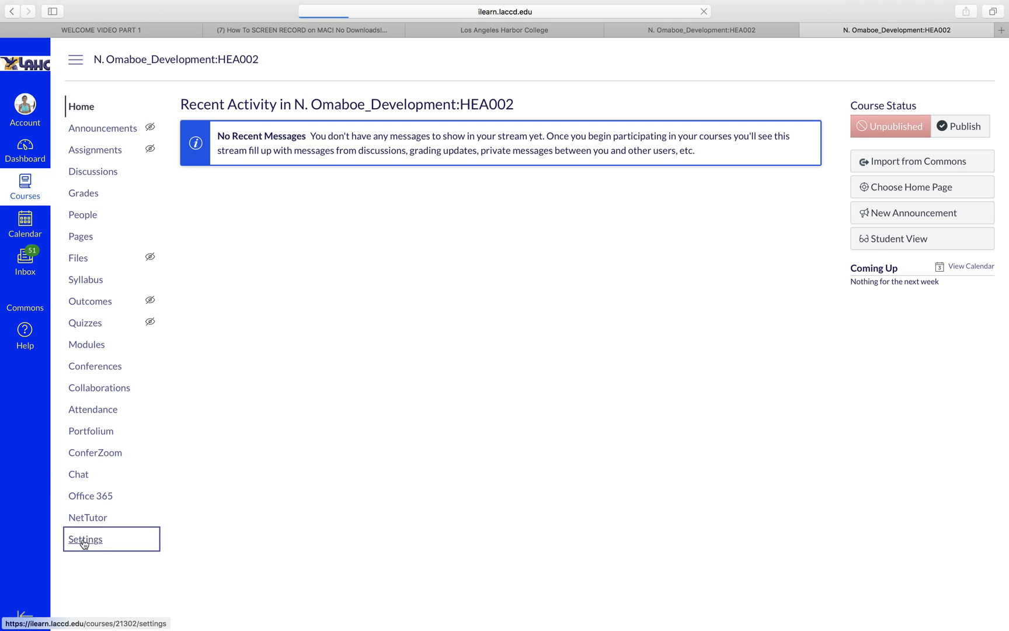
left_click(85, 539)
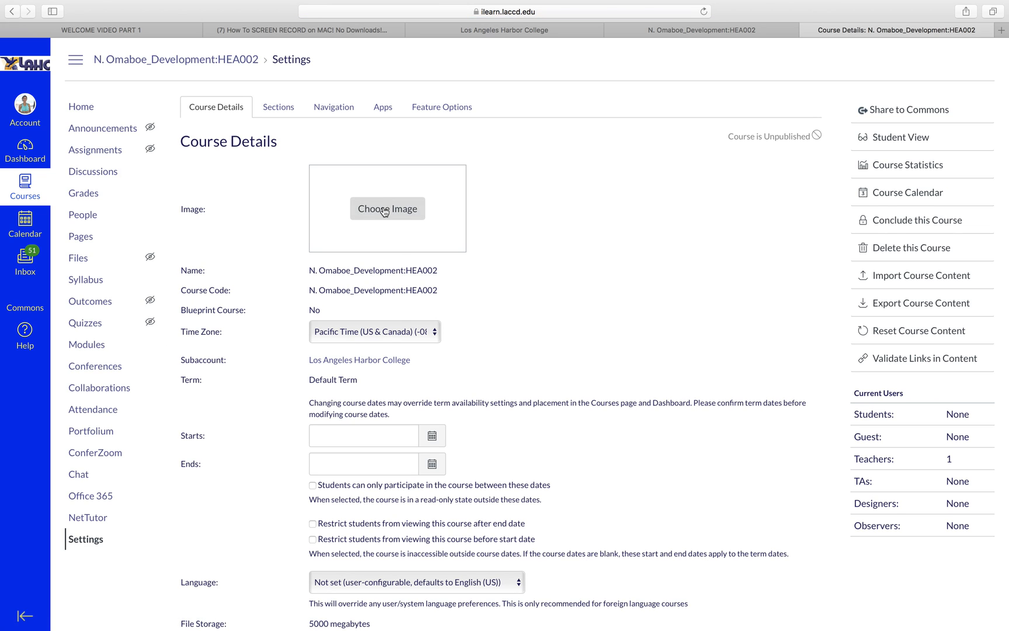
Search Unsplash for 'nutrition' and set the first produce photo as the course image
left_click(387, 208)
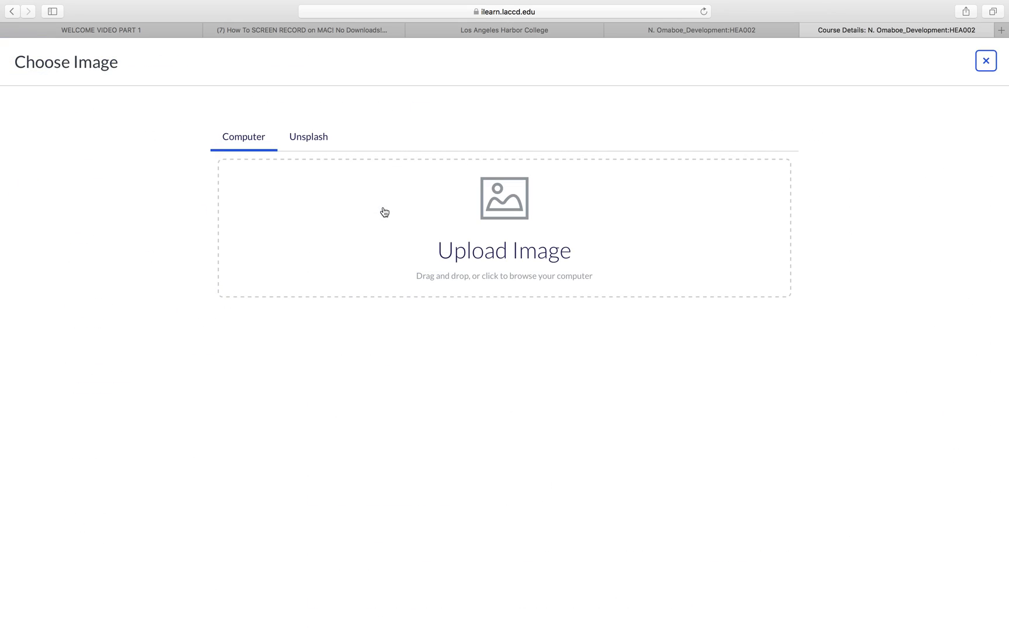
left_click(309, 137)
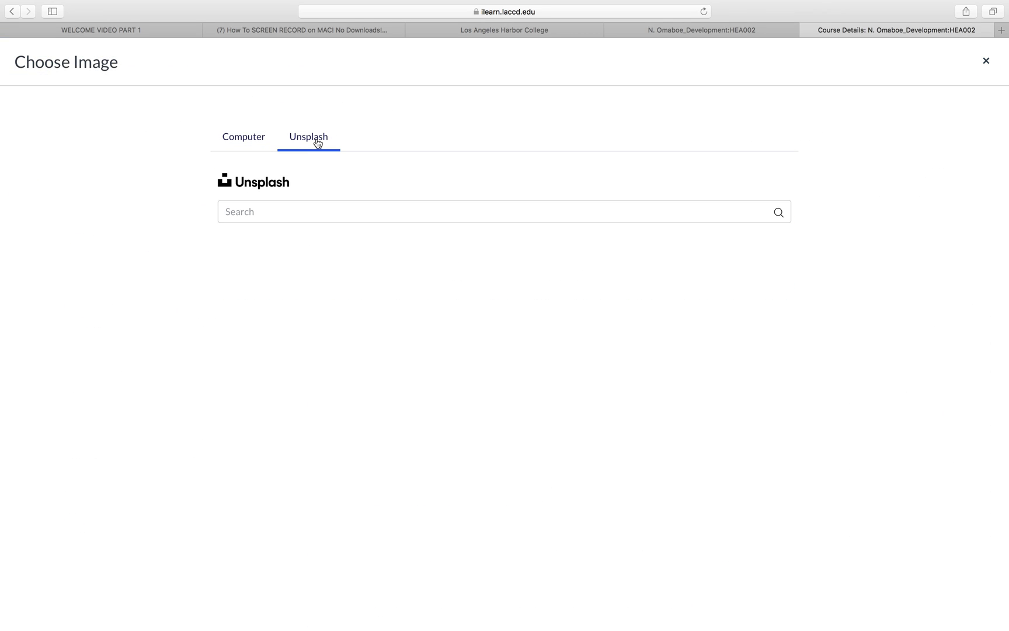
left_click(504, 211)
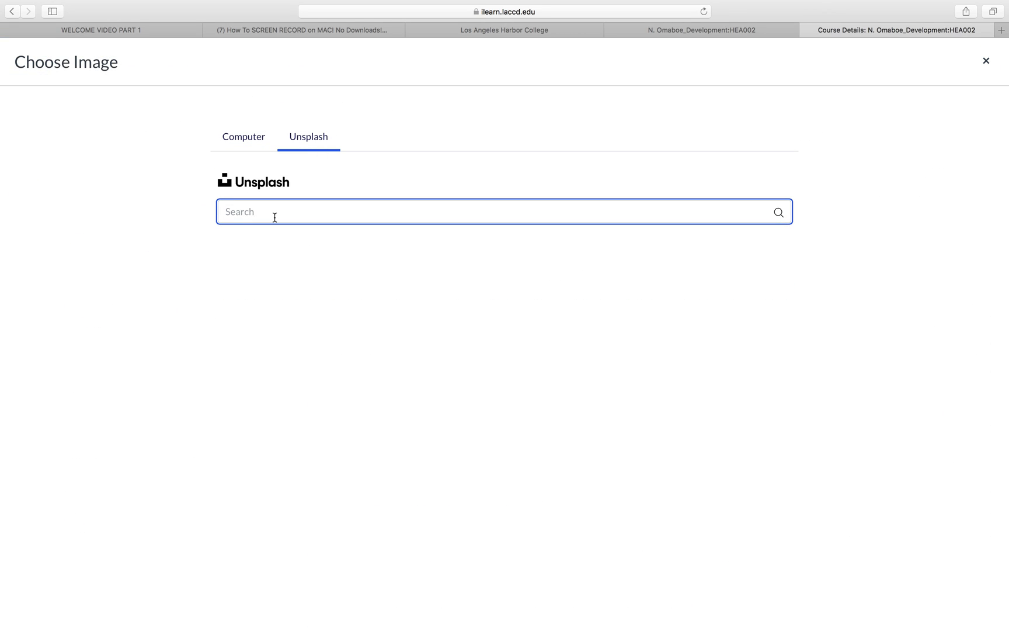
type("nutrition")
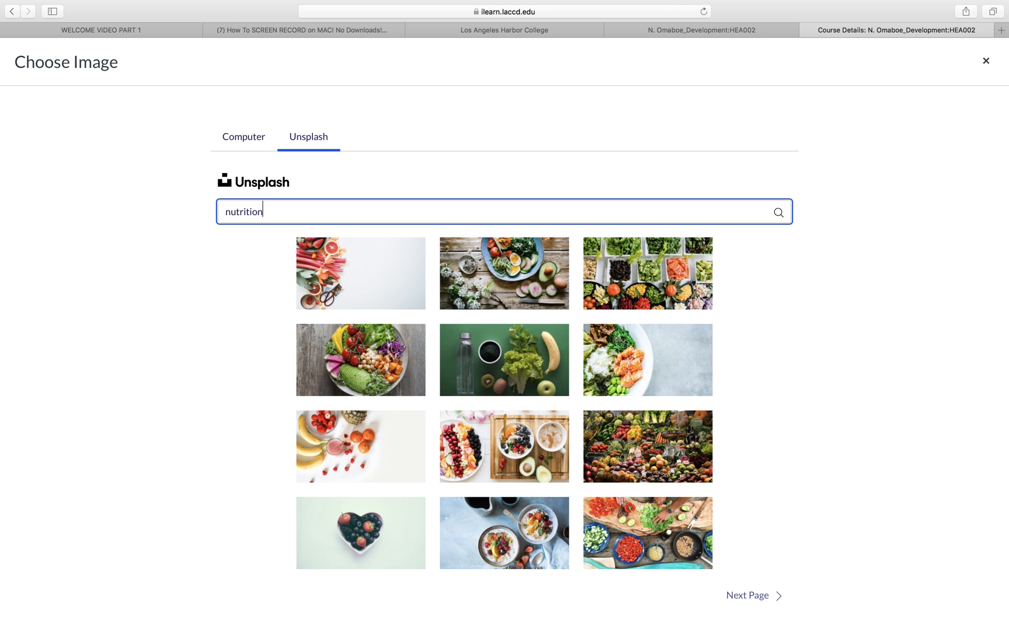
mouse_move(239, 240)
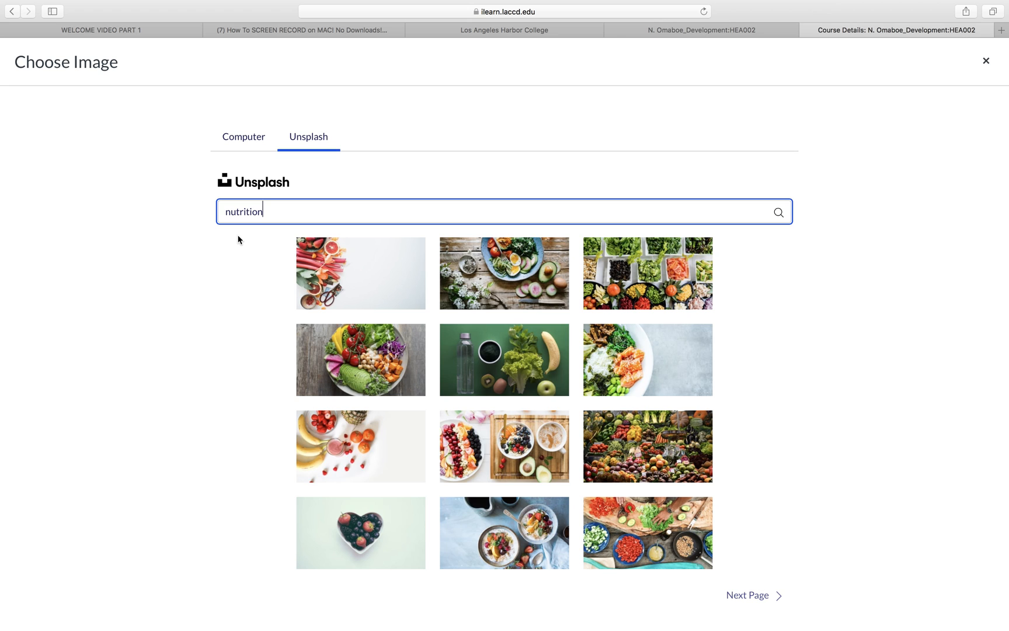
left_click(360, 272)
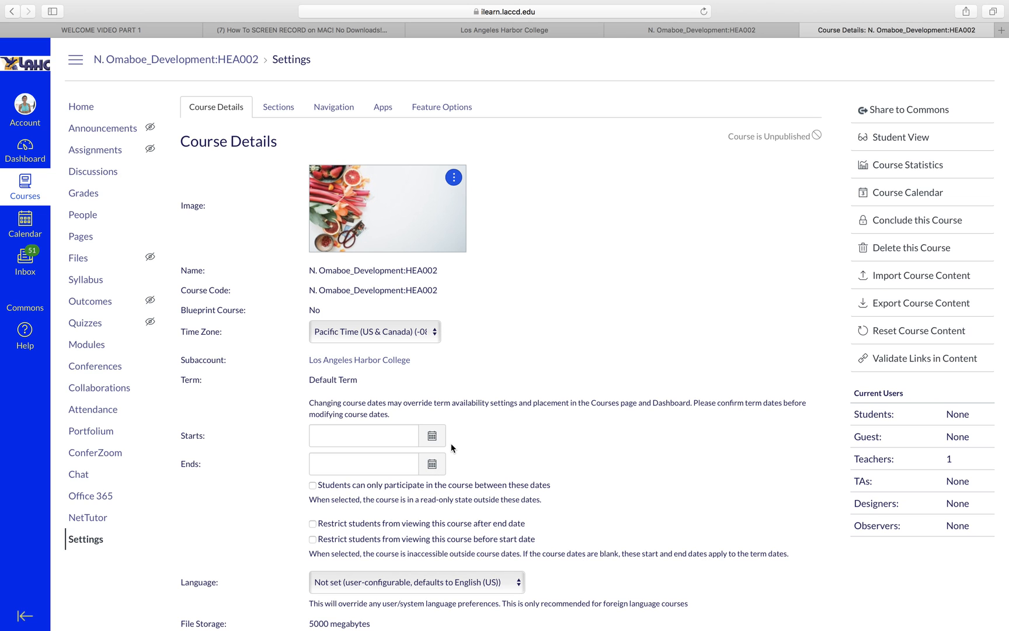
Set the course start date to March 23, 2020 and end date to June 12, 2020
scroll("down", 3)
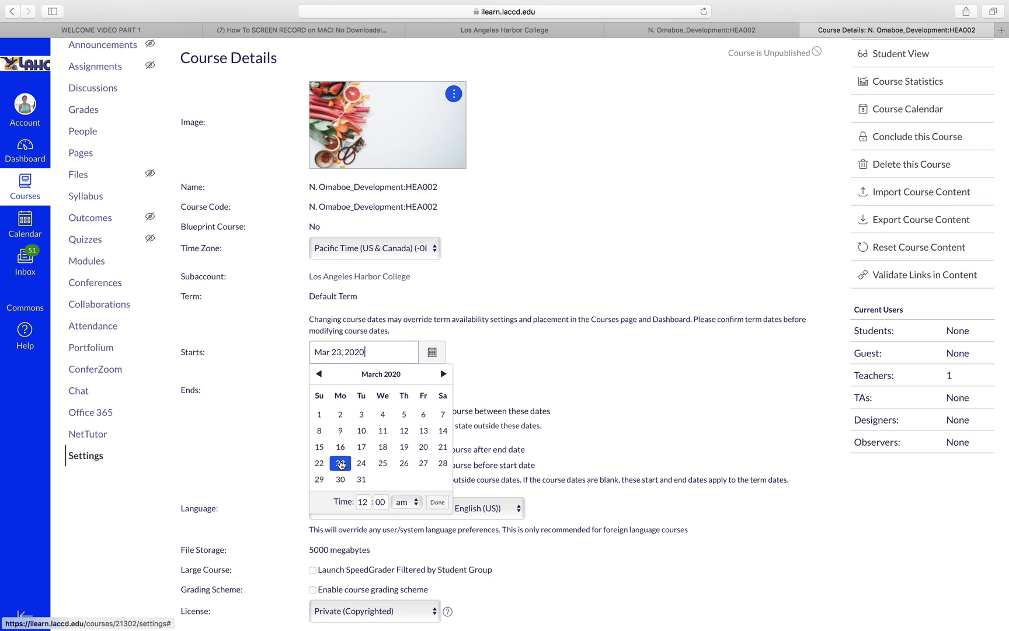
left_click(437, 501)
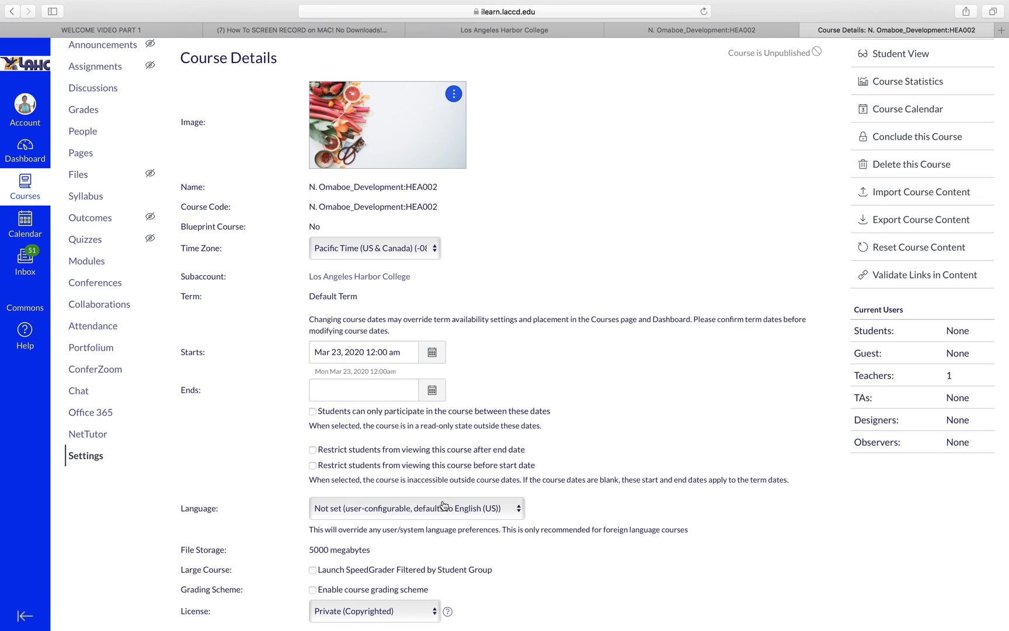
left_click(432, 390)
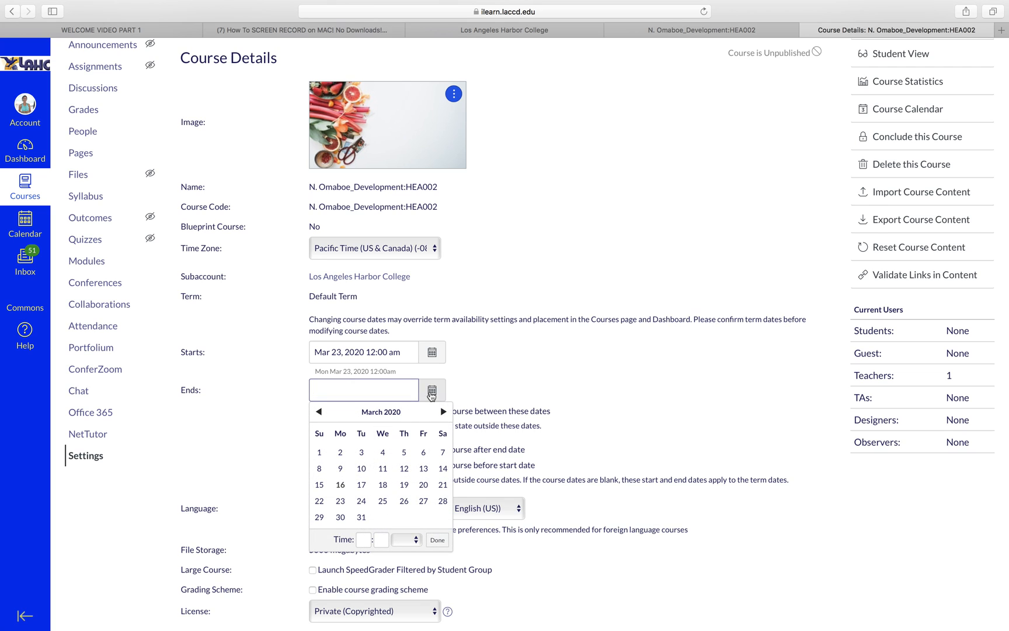
left_click(443, 411)
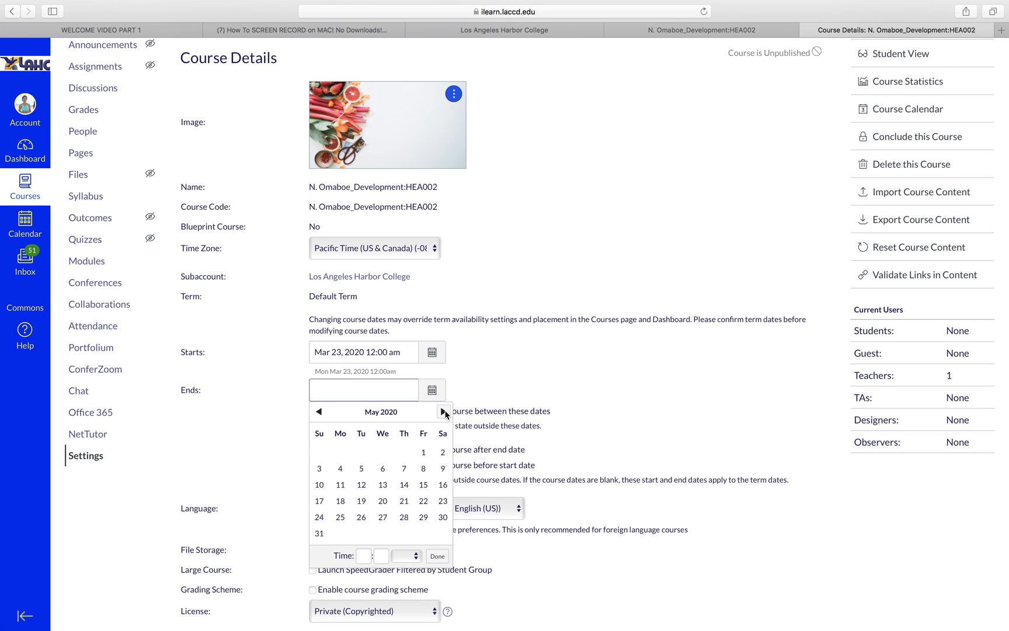
left_click(443, 411)
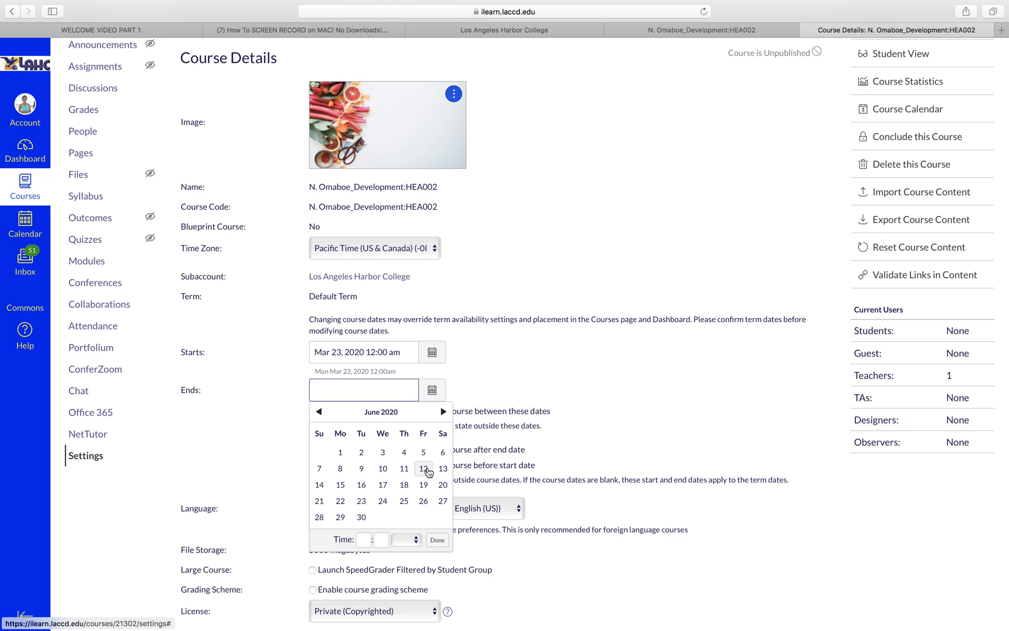
left_click(423, 468)
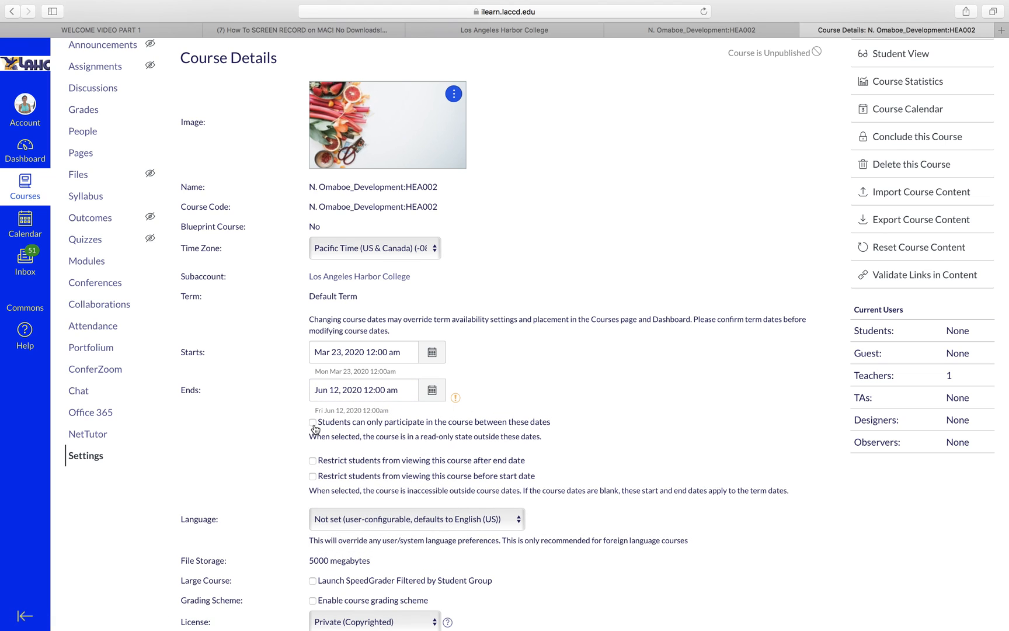
mouse_move(311, 479)
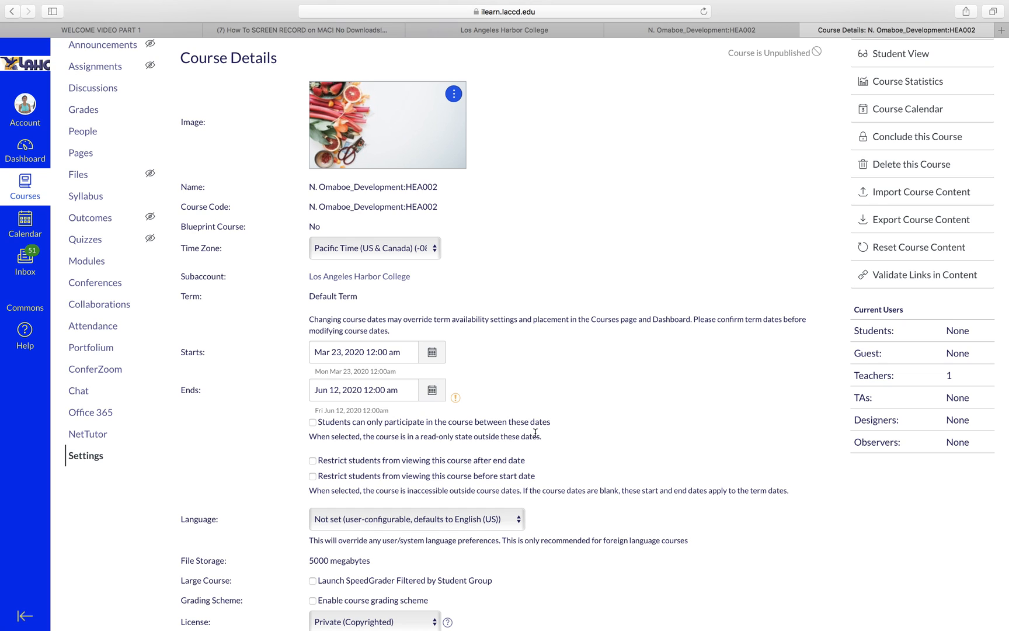
mouse_move(400, 430)
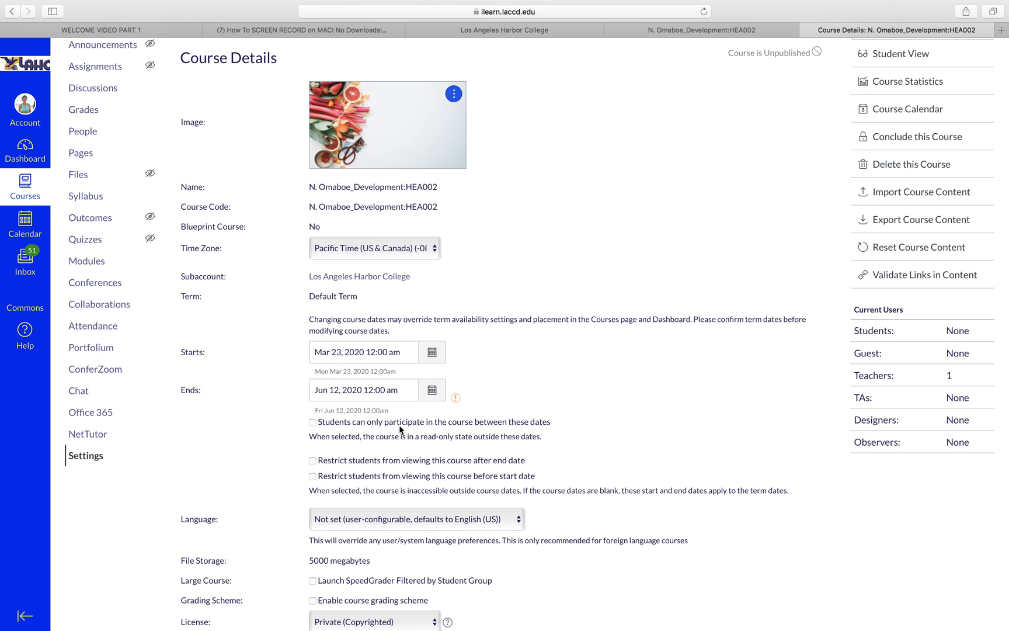
mouse_move(299, 368)
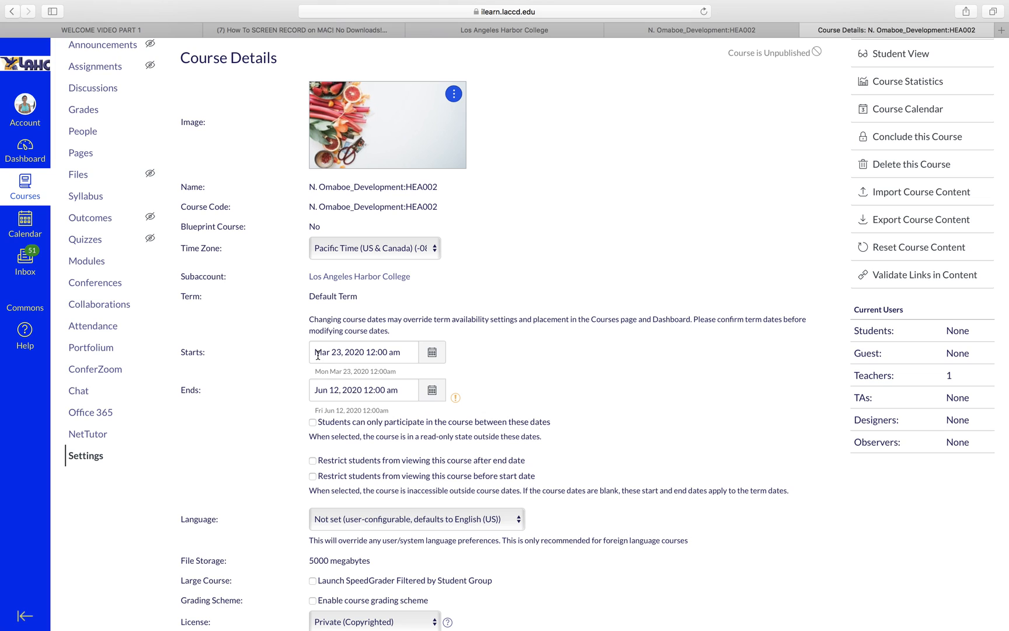
mouse_move(289, 389)
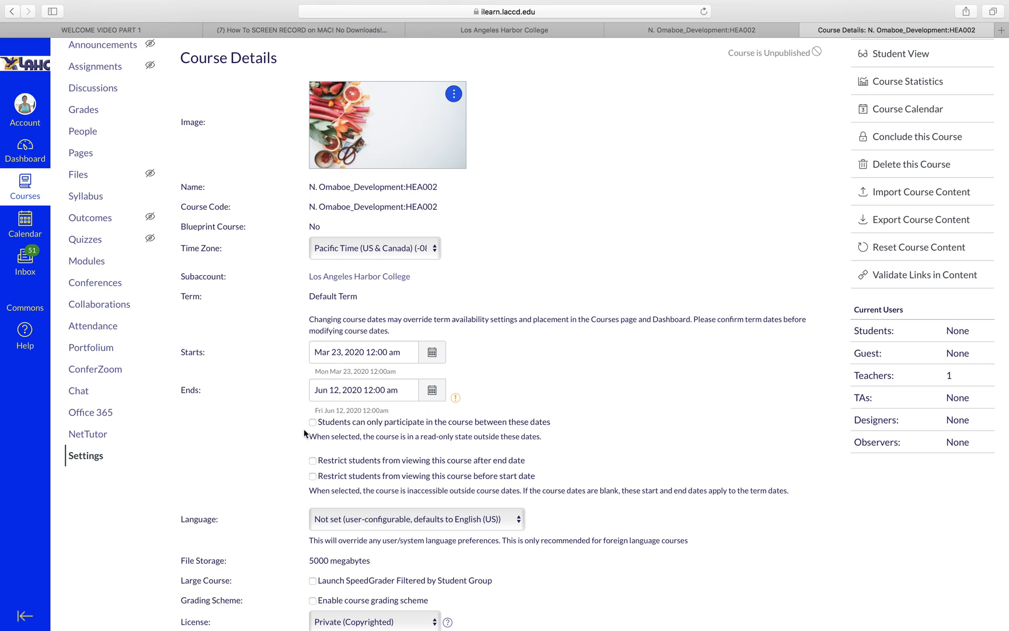
Tick 'participate only between these dates' and 'restrict viewing after end date' for students
left_click(312, 422)
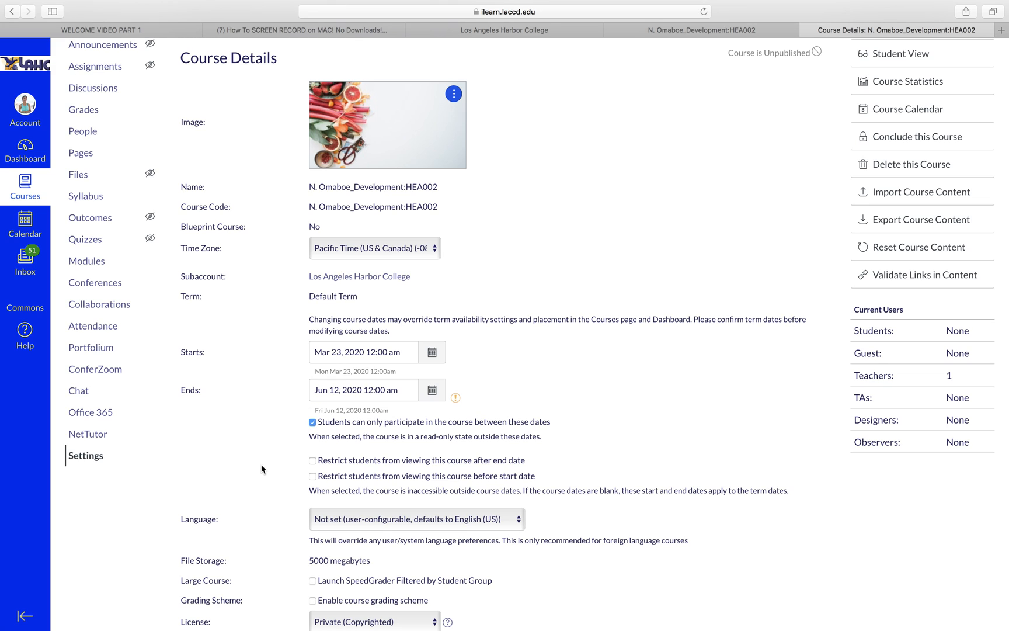
mouse_move(506, 468)
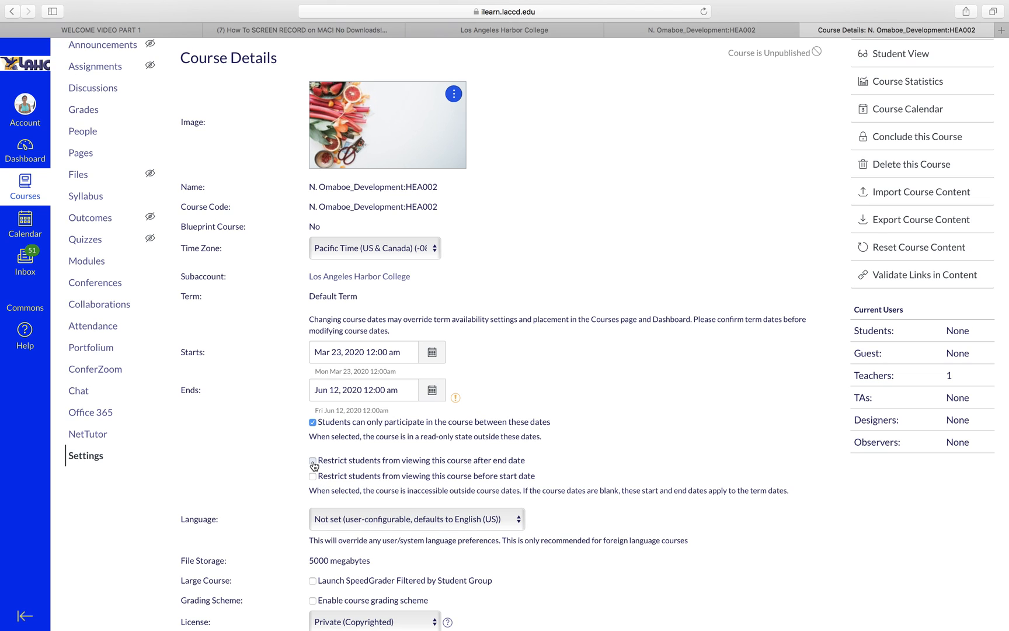
left_click(313, 462)
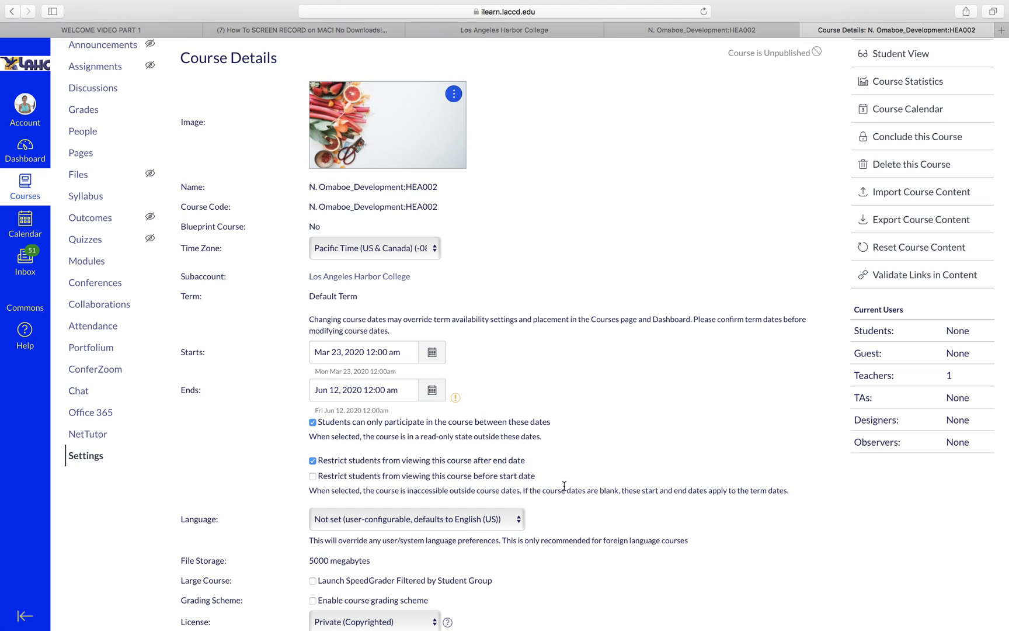
Save the course details with Update Course Details and get the success confirmation
scroll("down", 3)
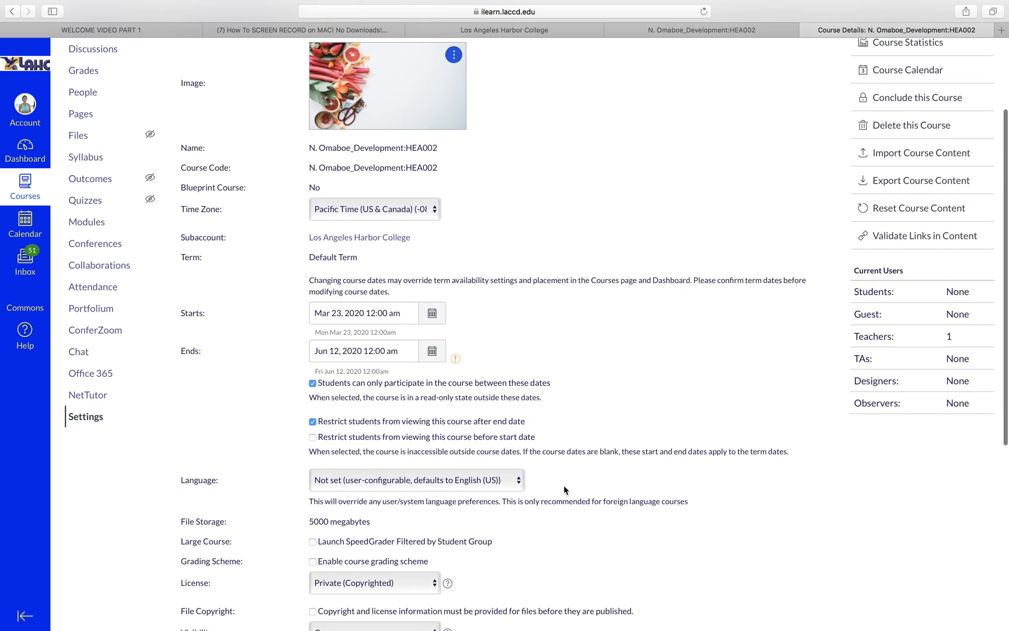
scroll("down", 3)
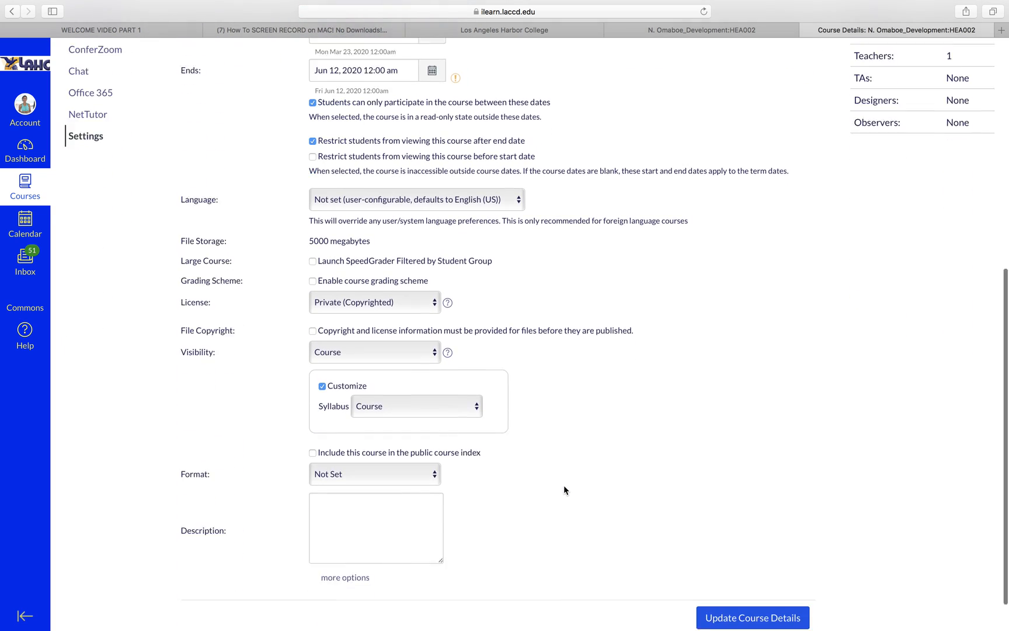
scroll("down", 3)
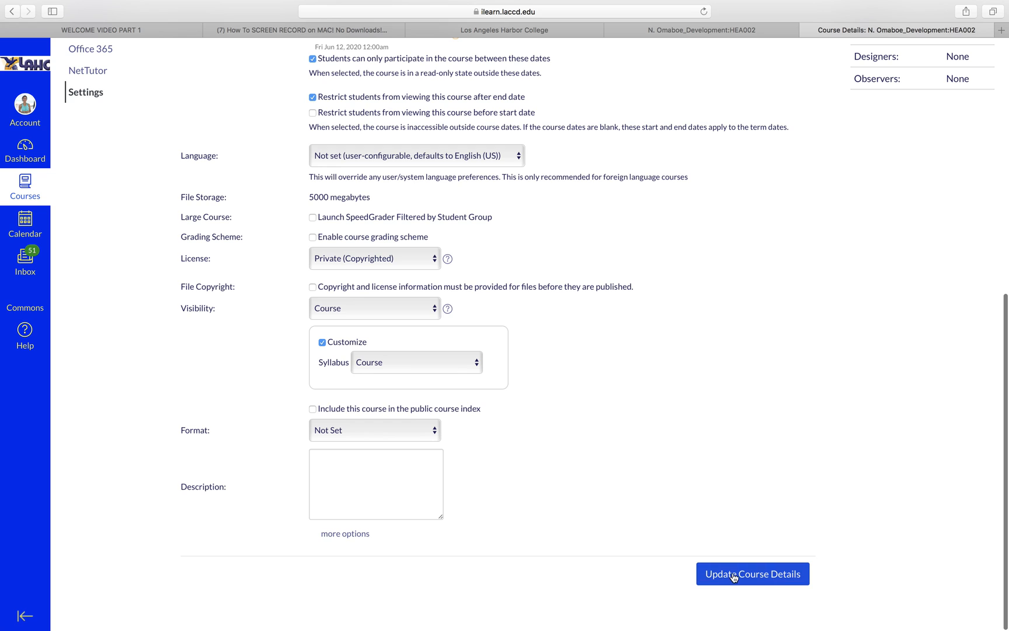
left_click(752, 573)
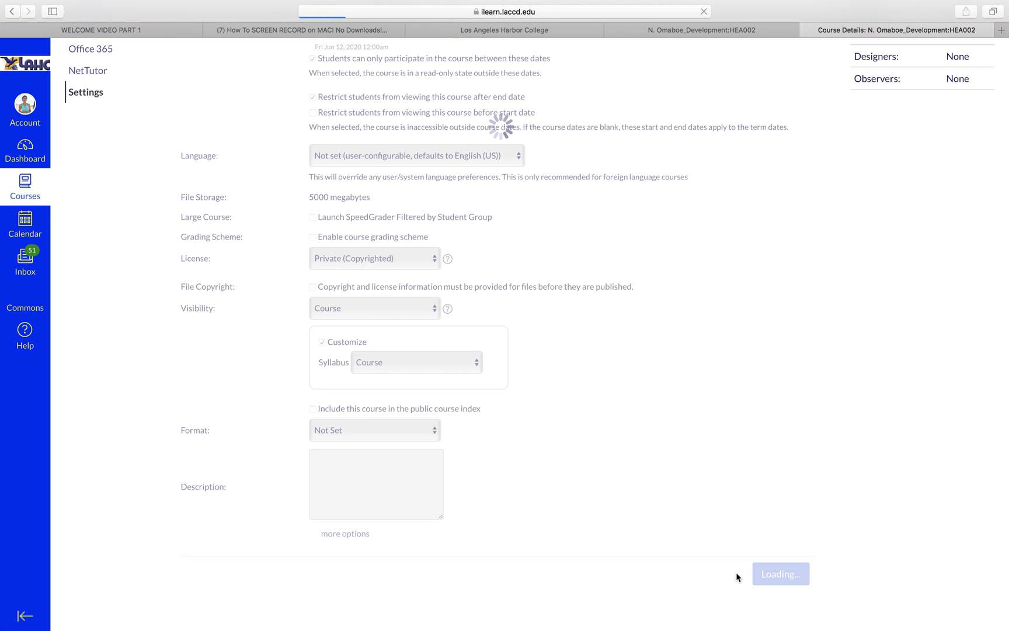
left_click(780, 573)
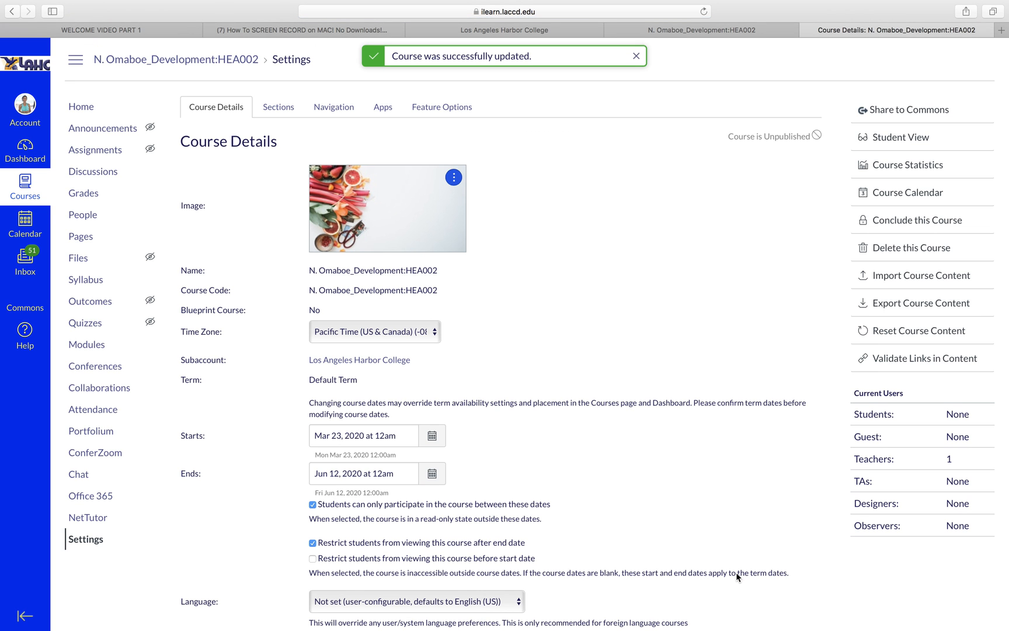
mouse_move(903, 137)
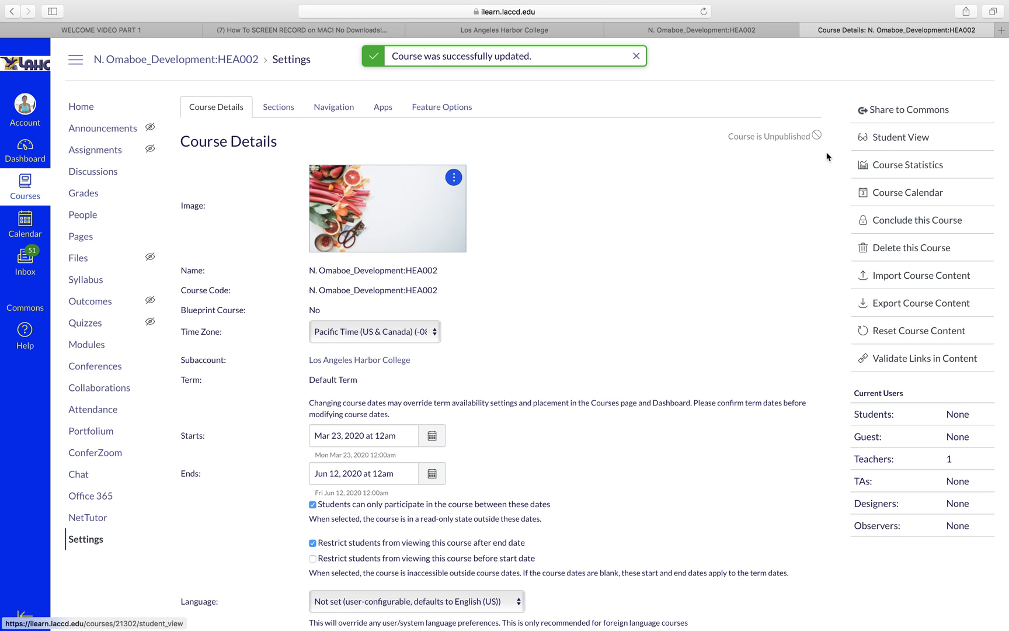
mouse_move(900, 138)
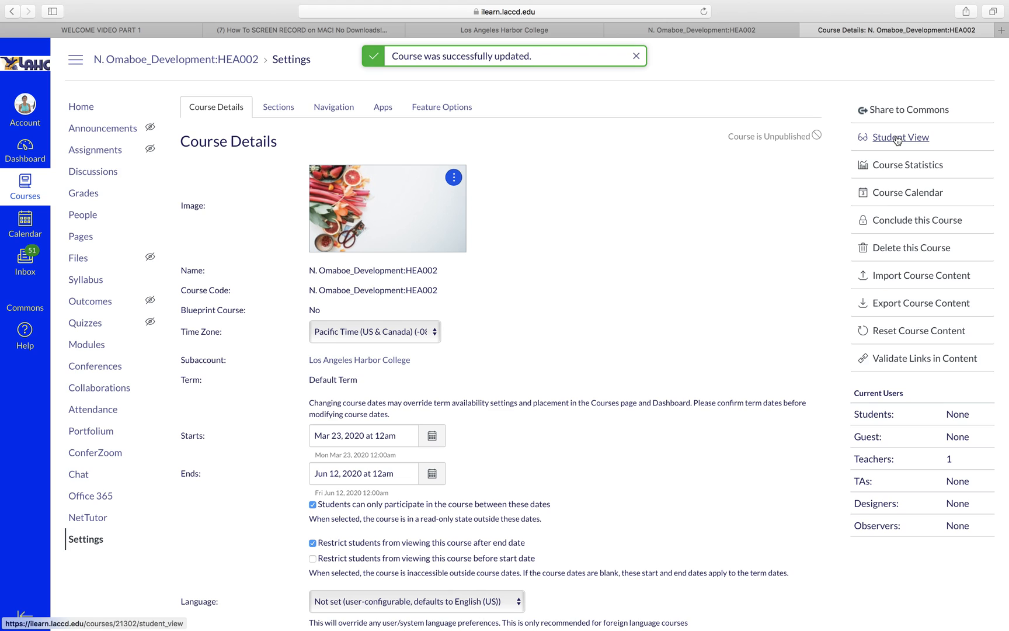
Enter Student View to see the HEA002 home page as a test student
left_click(901, 138)
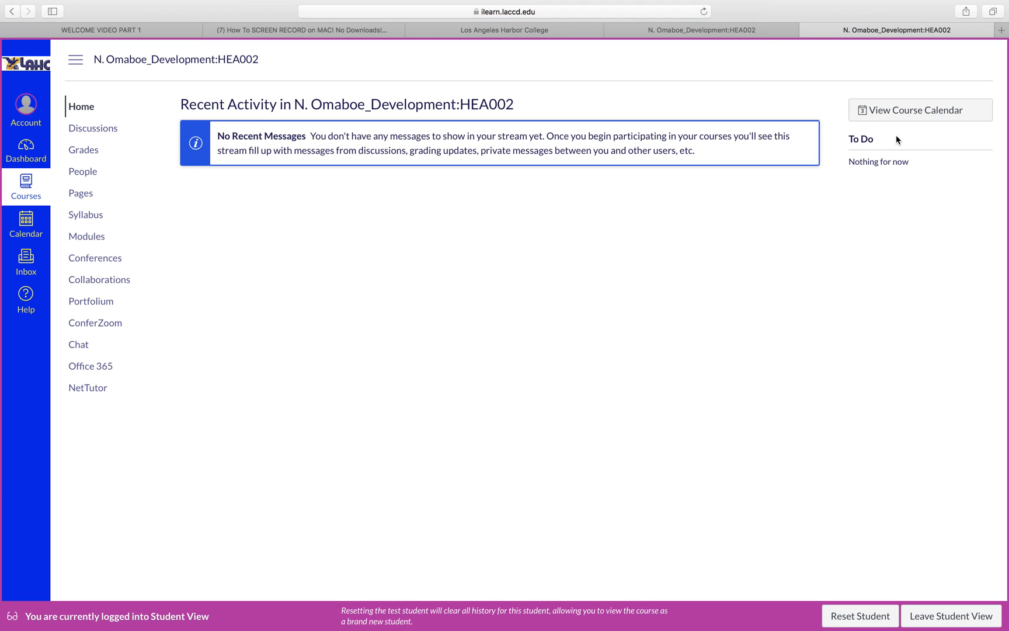
mouse_move(81, 194)
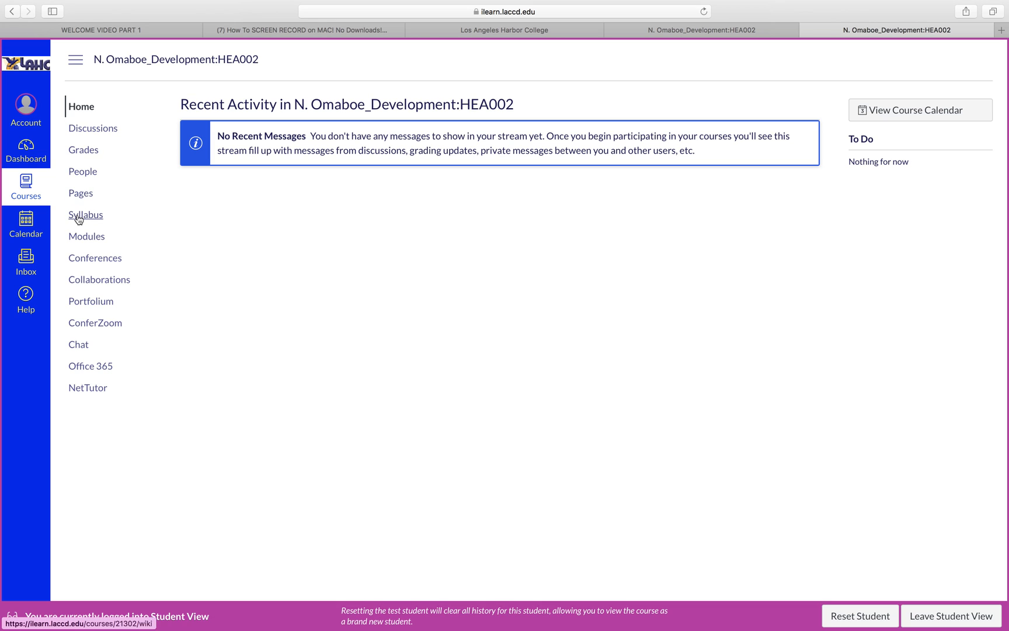
mouse_move(85, 215)
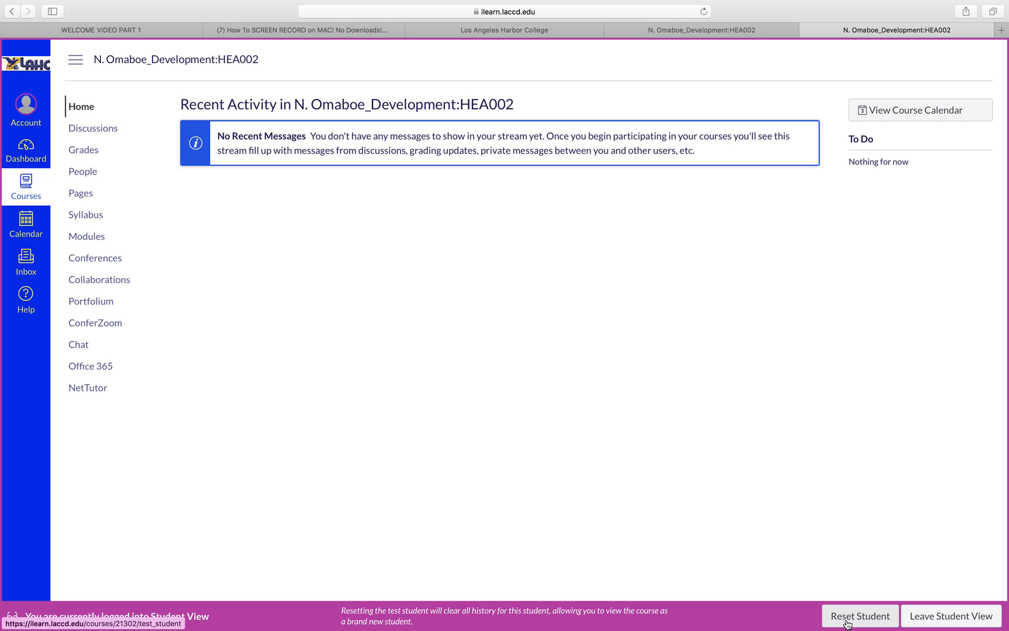
mouse_move(208, 236)
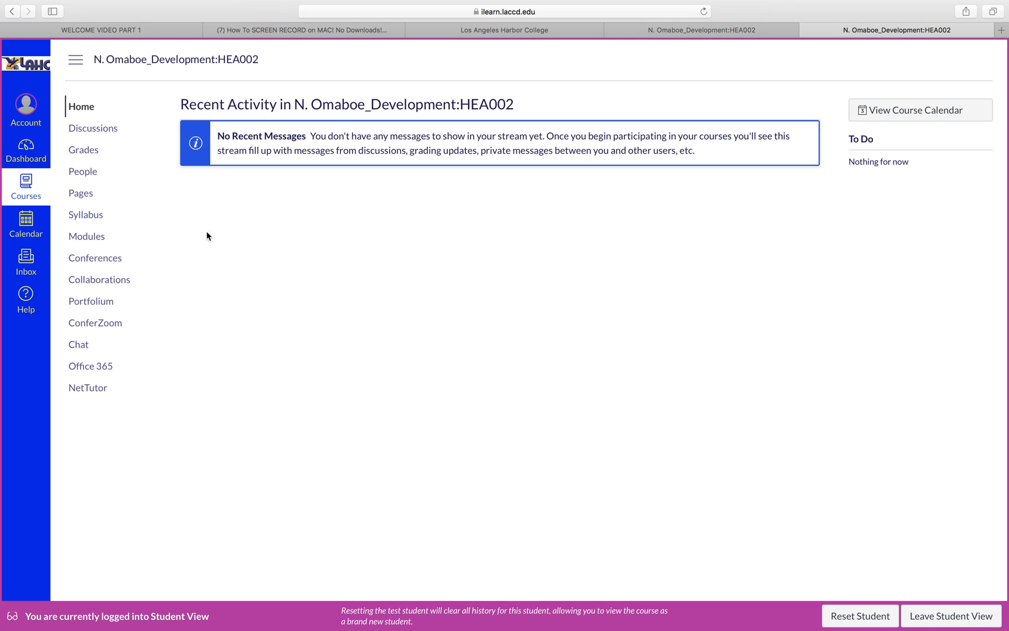
mouse_move(86, 235)
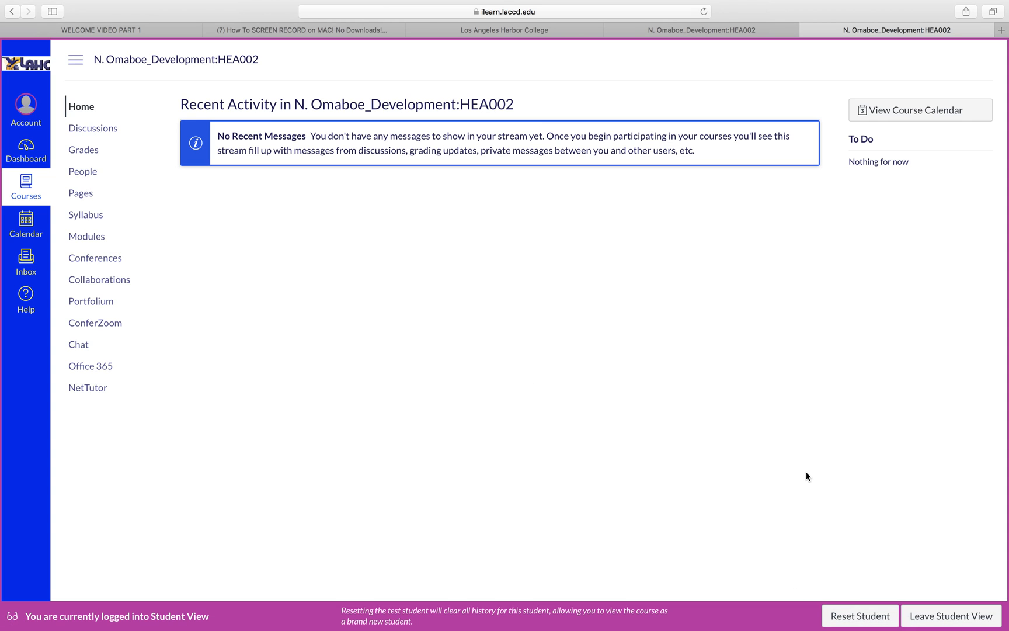
mouse_move(950, 616)
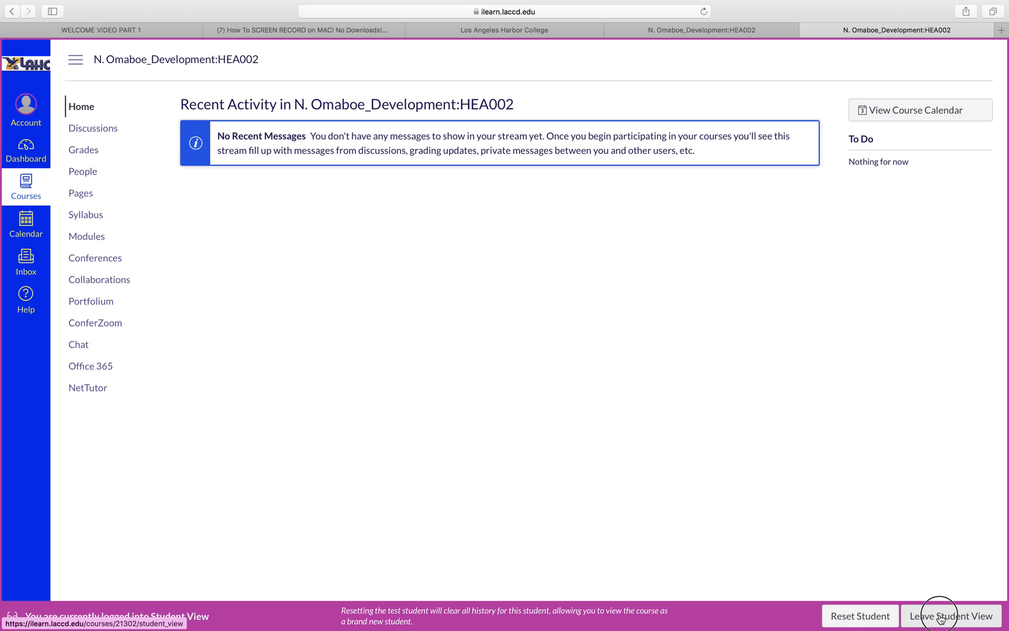
Exit Student View and bring up the Navigation tab in course Settings
left_click(951, 616)
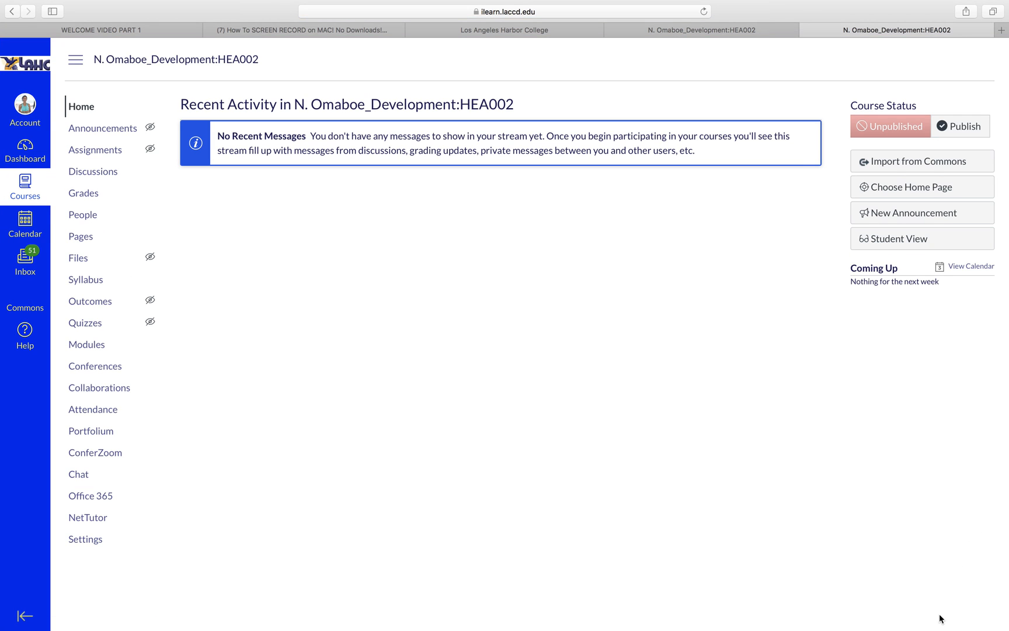
mouse_move(85, 538)
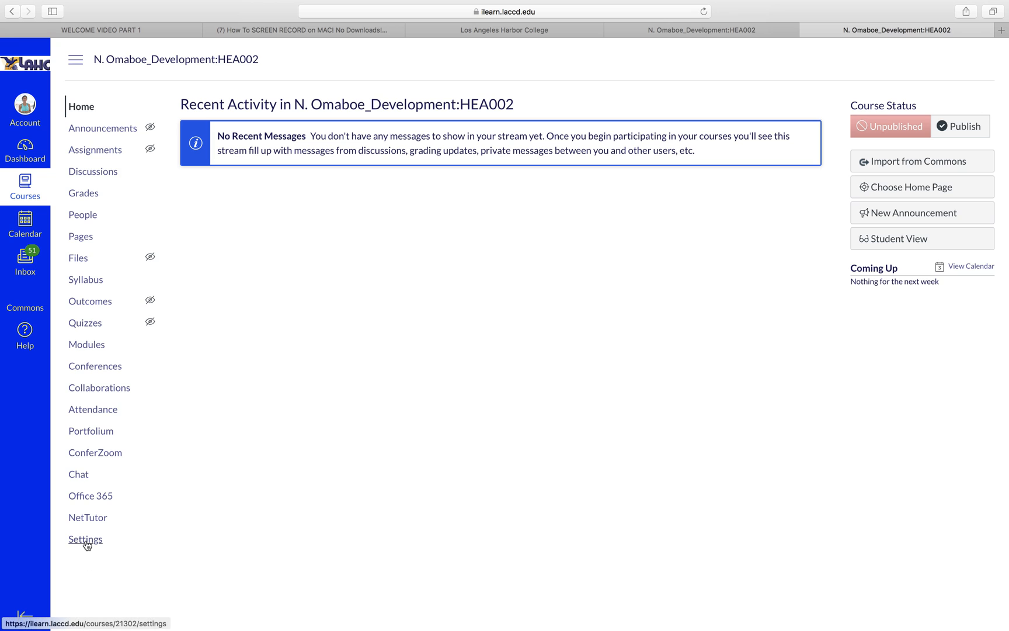
left_click(84, 538)
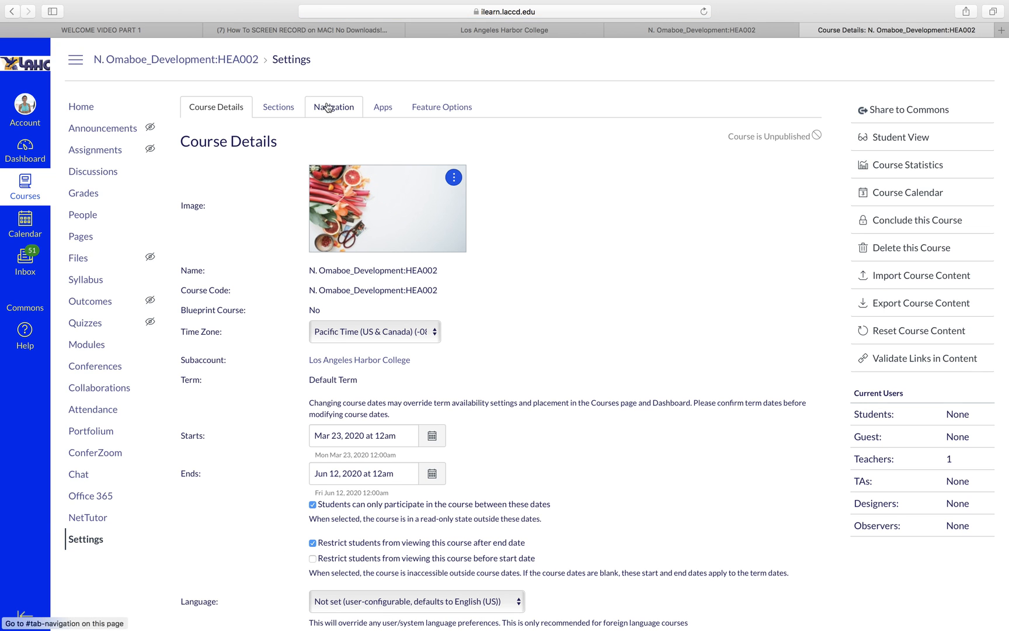
left_click(334, 107)
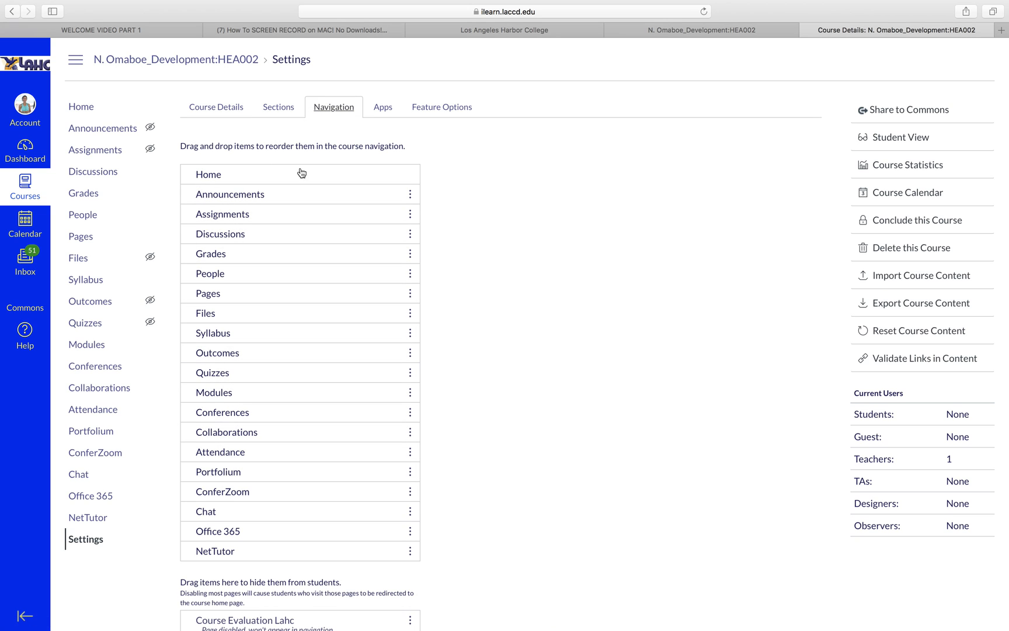
Move Syllabus, then Modules, up directly under Announcements in the course navigation list
scroll("down", 3)
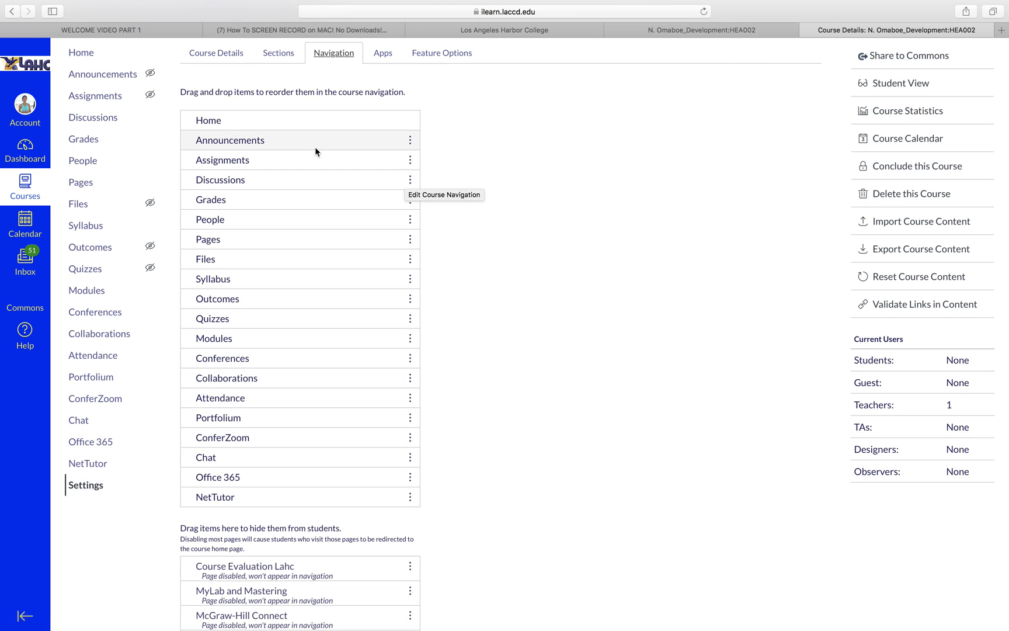
mouse_move(315, 156)
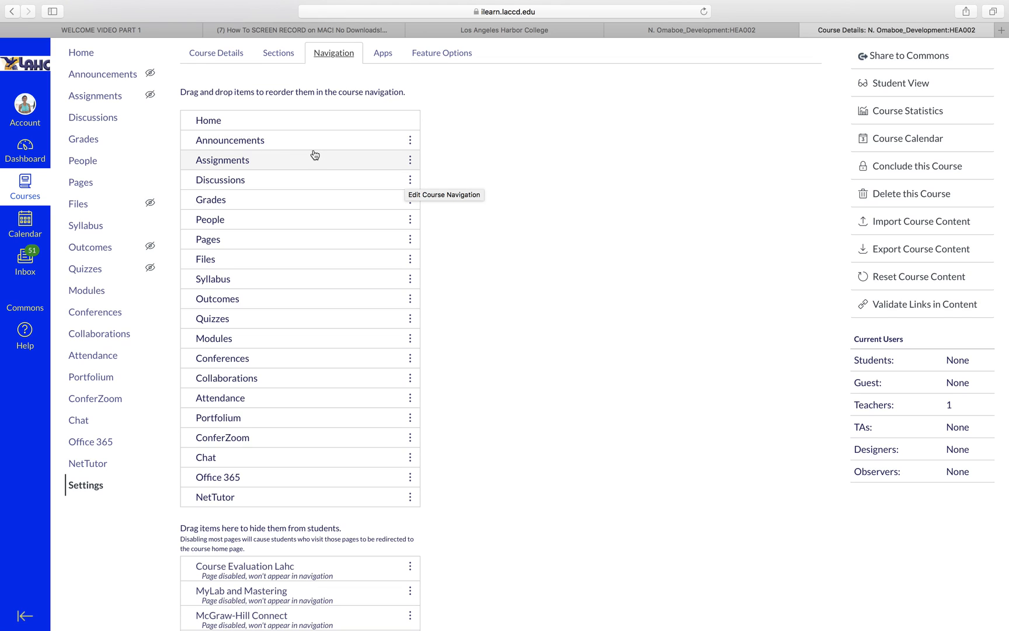
mouse_move(311, 159)
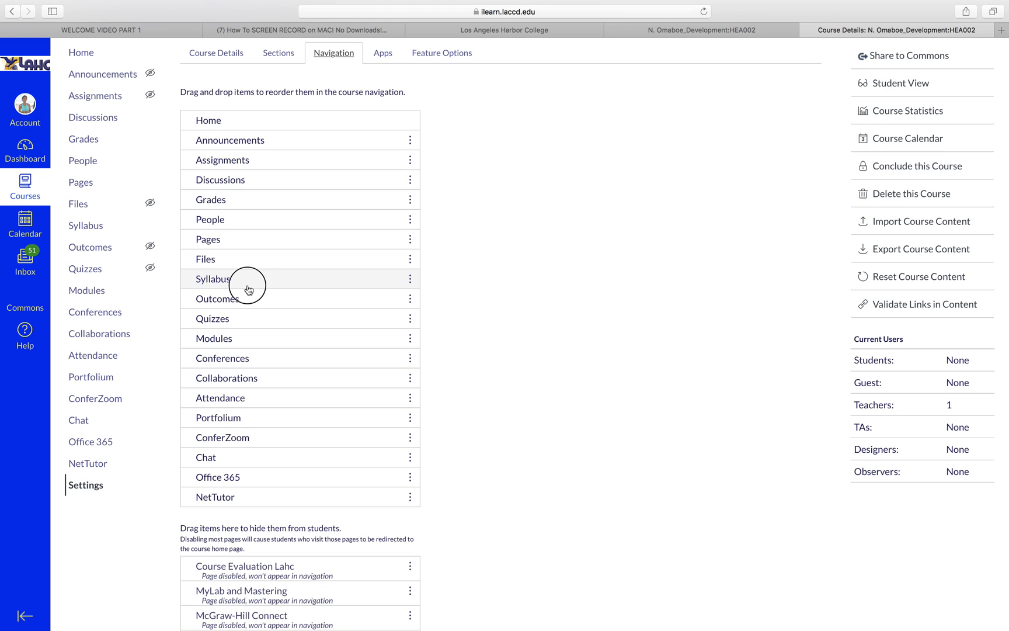
left_click_drag(248, 278, 253, 160)
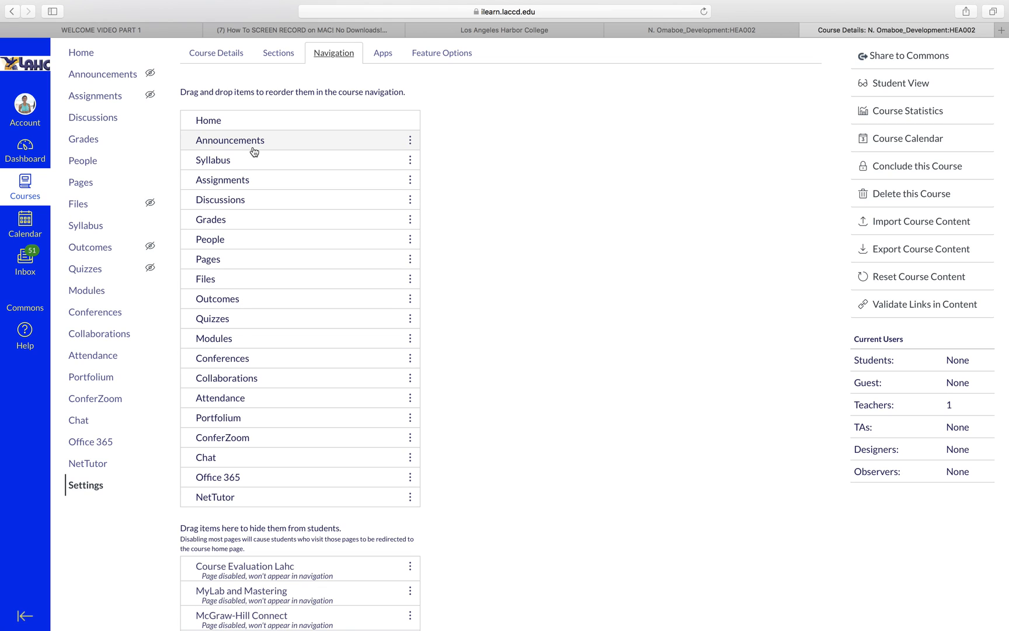
mouse_move(237, 279)
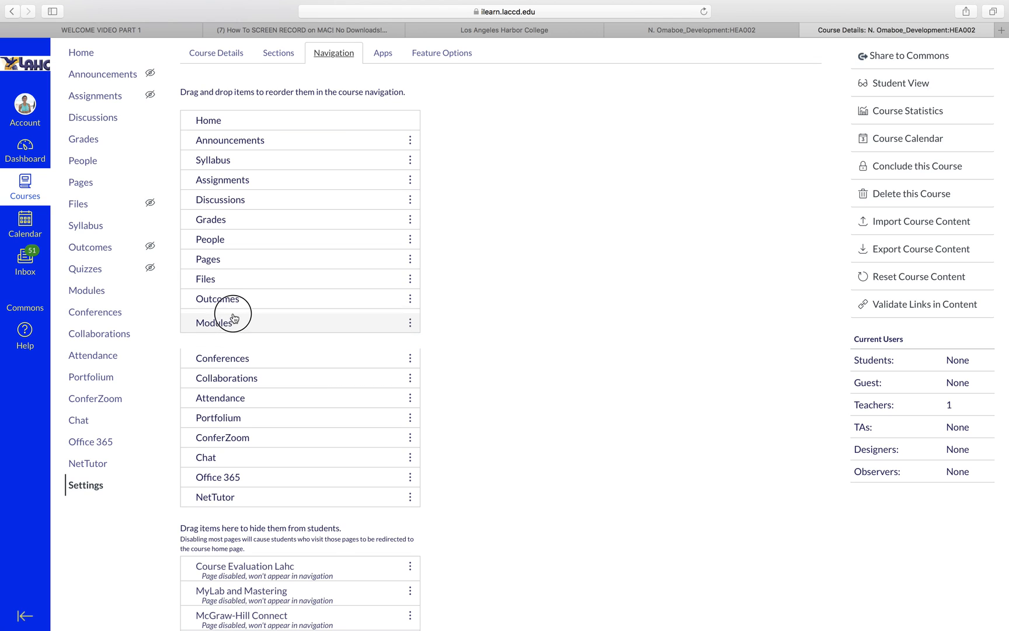
left_click_drag(214, 322, 214, 179)
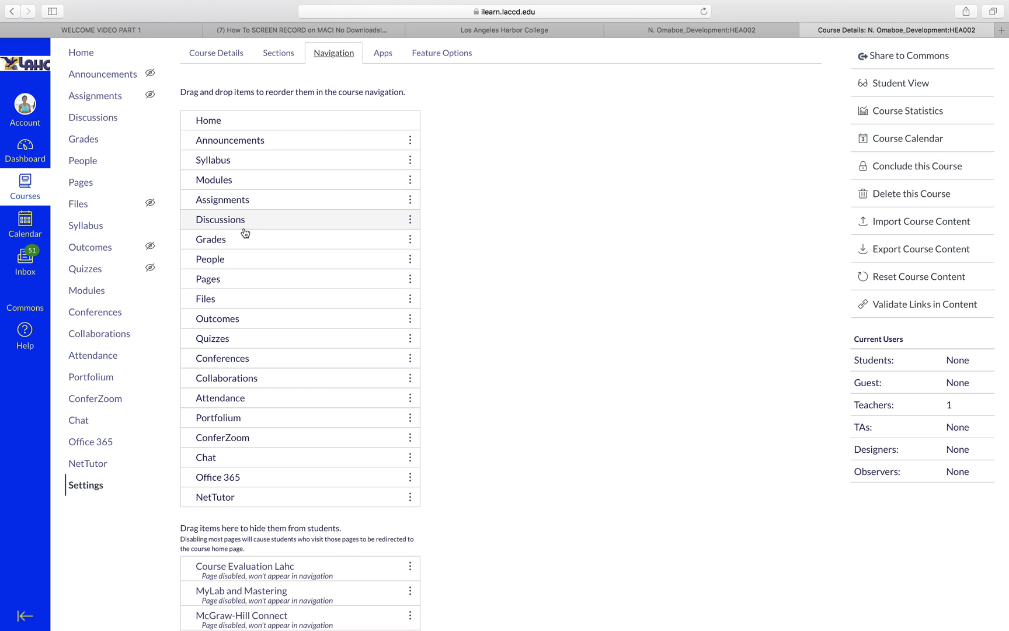
mouse_move(240, 223)
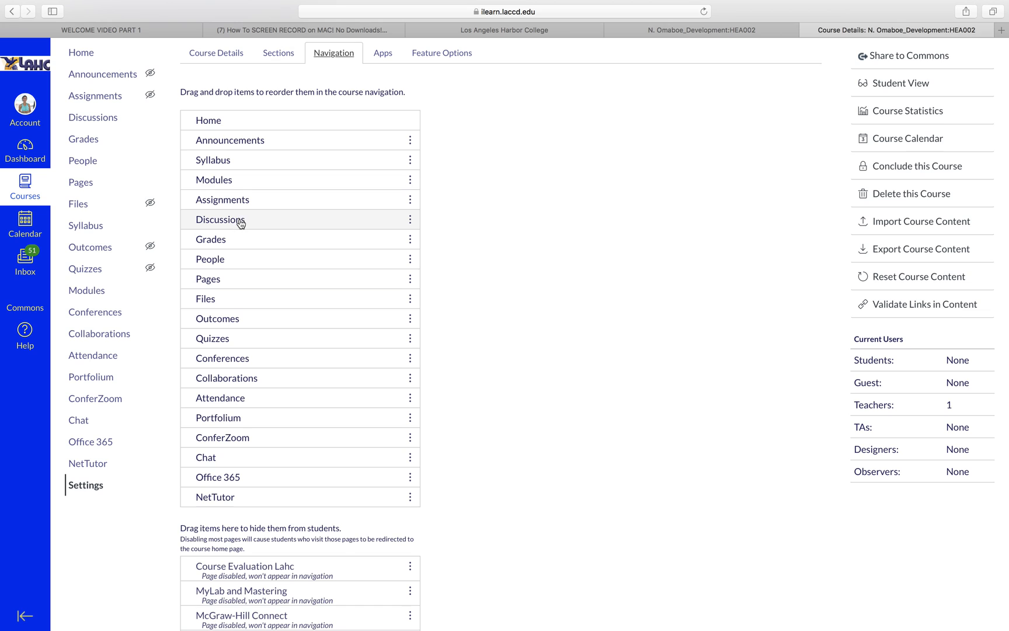
mouse_move(238, 261)
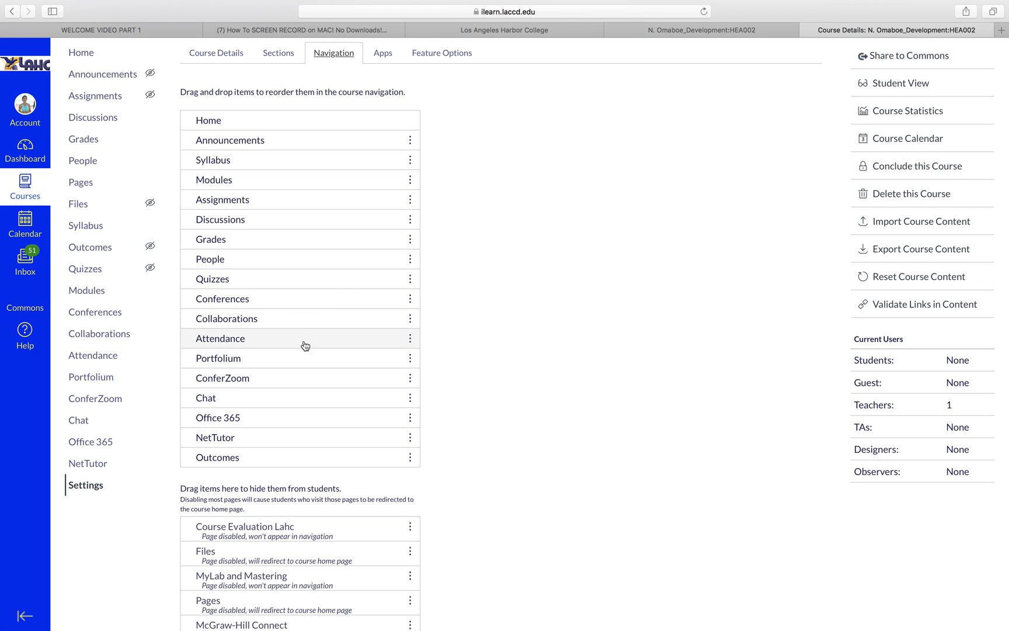
scroll("down", 3)
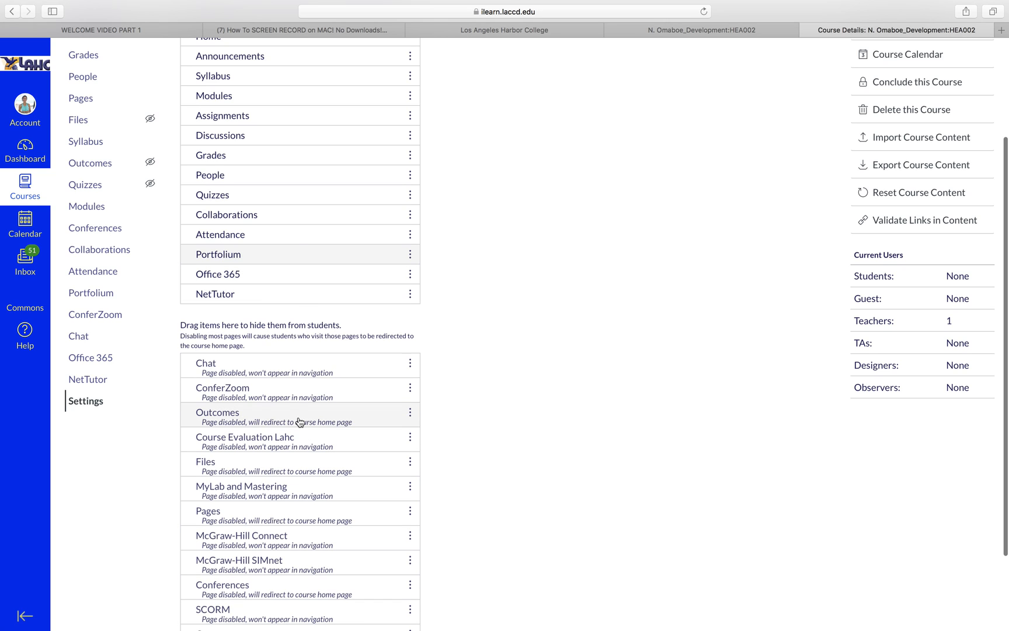
mouse_move(294, 257)
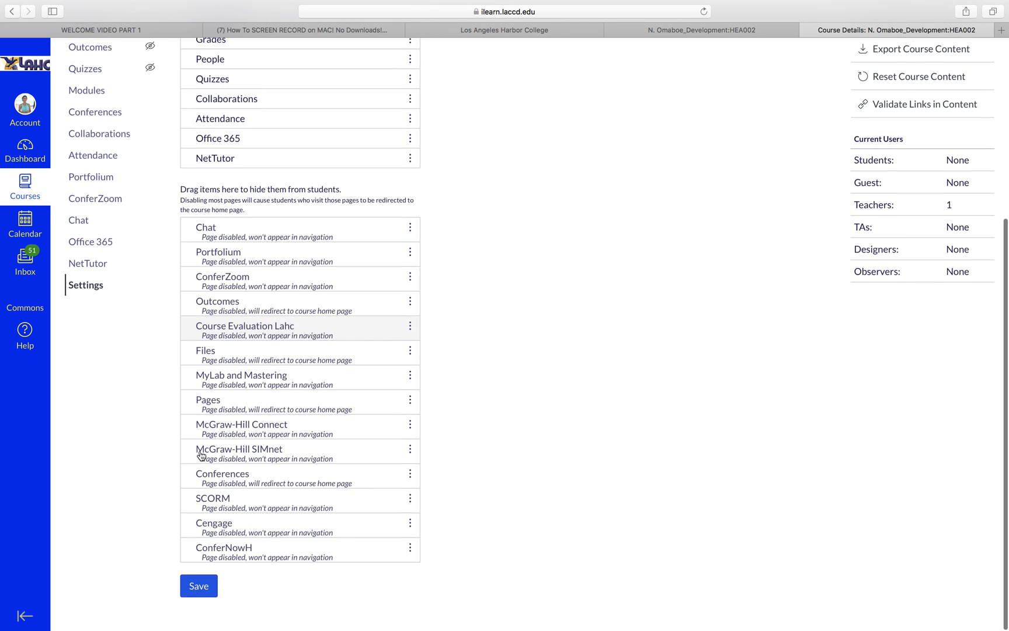
Save the reordered navigation with unused items hidden
left_click(198, 585)
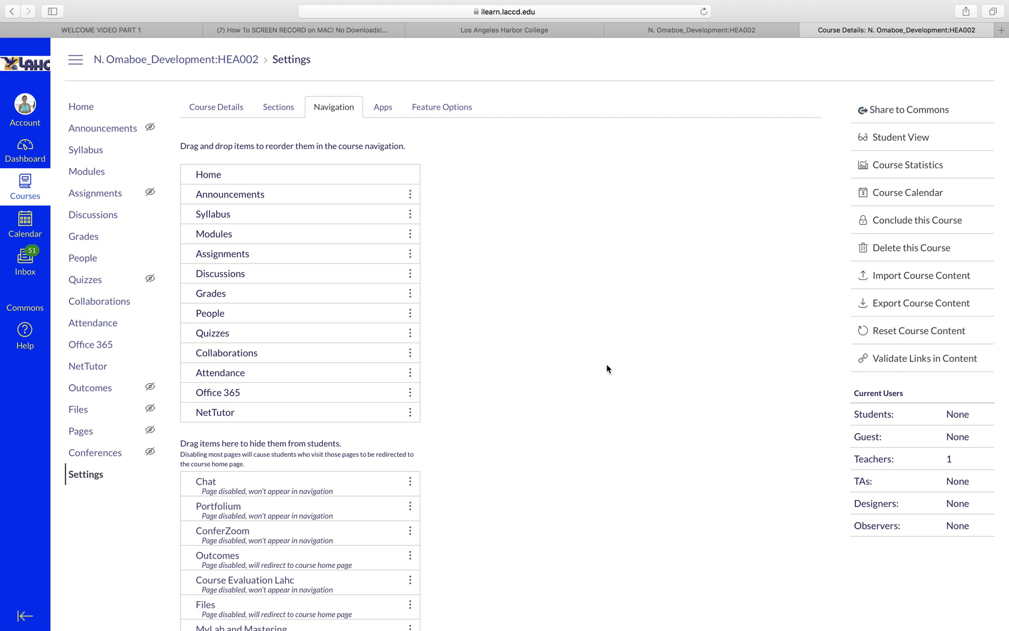
mouse_move(93, 214)
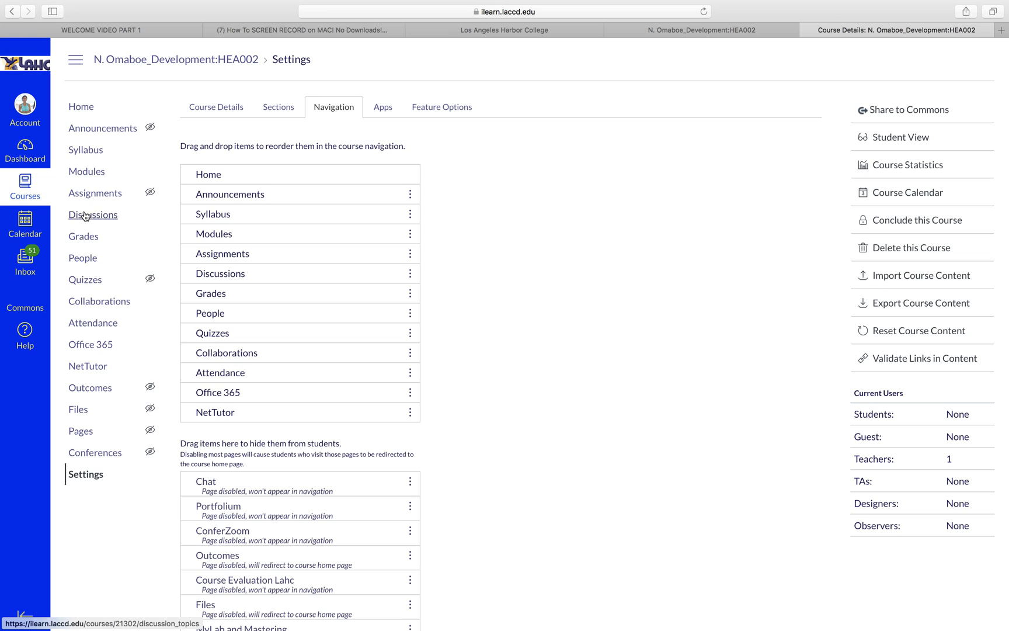